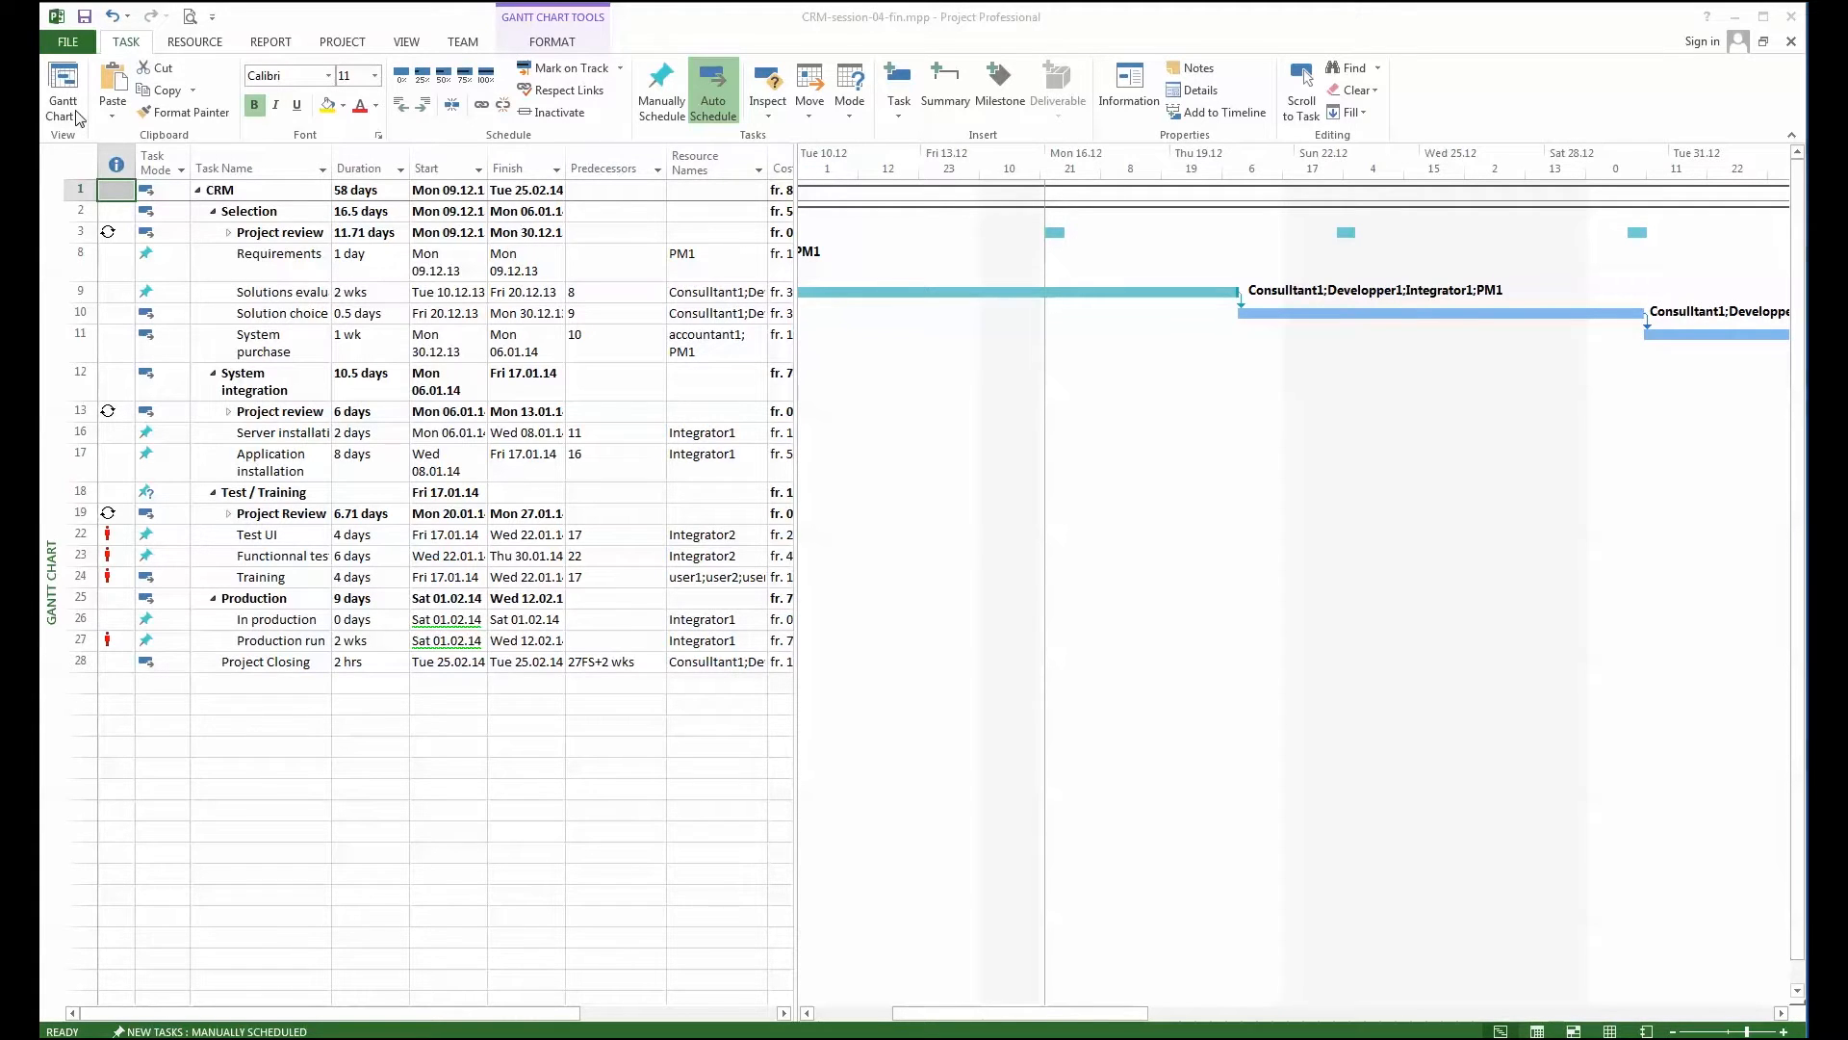
- Create a new blank project (Project2) from the File menu, leaving the CRM project
click(67, 40)
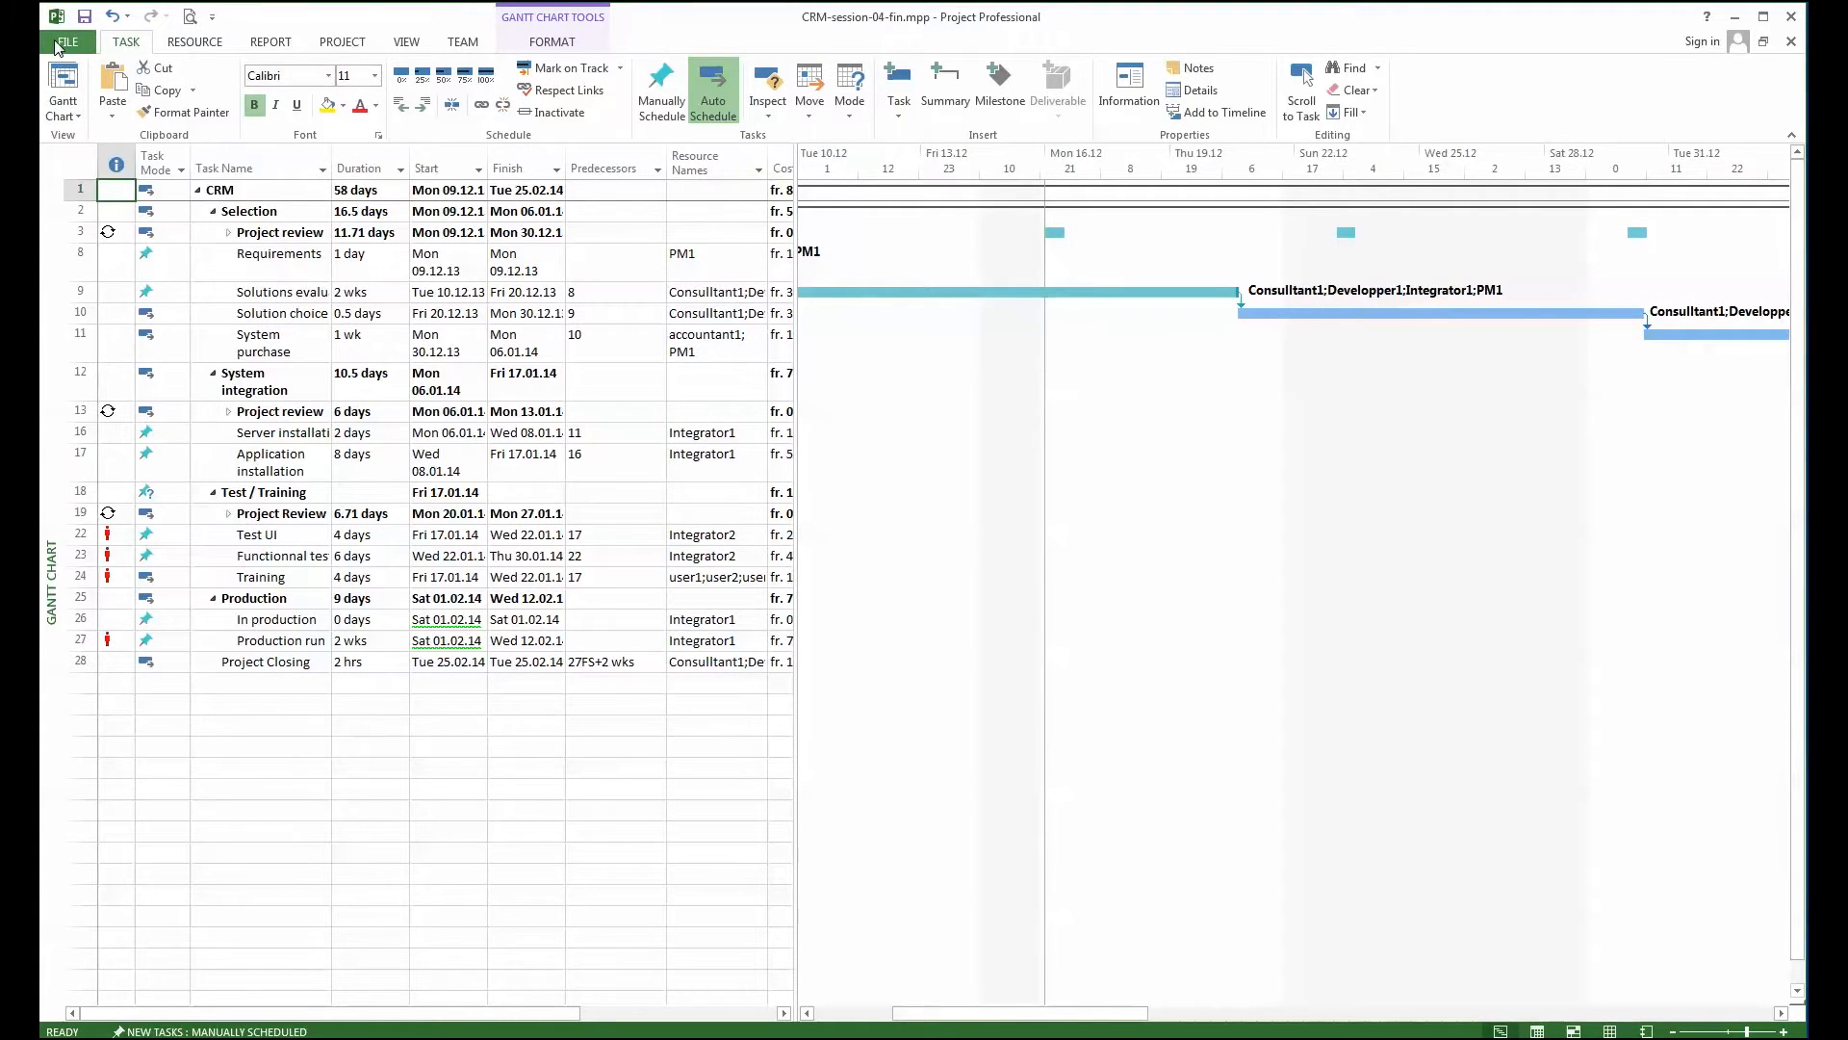
click(68, 40)
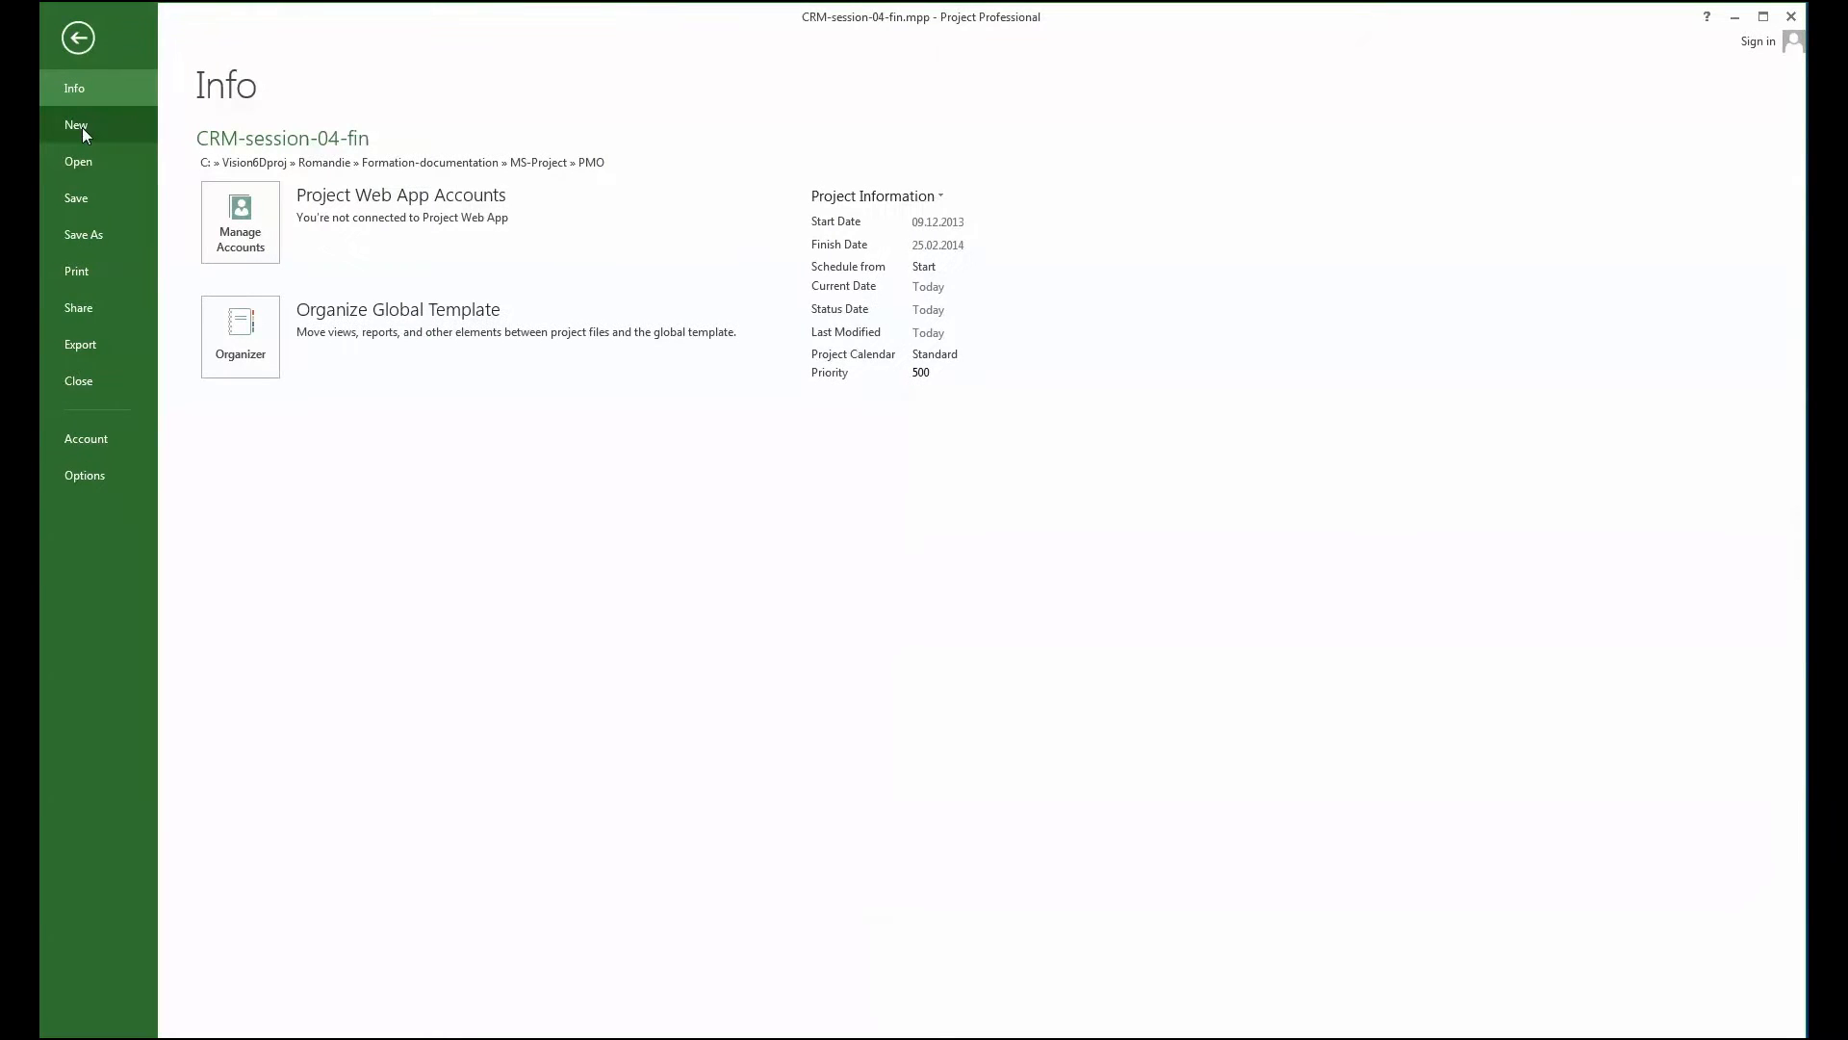
click(75, 125)
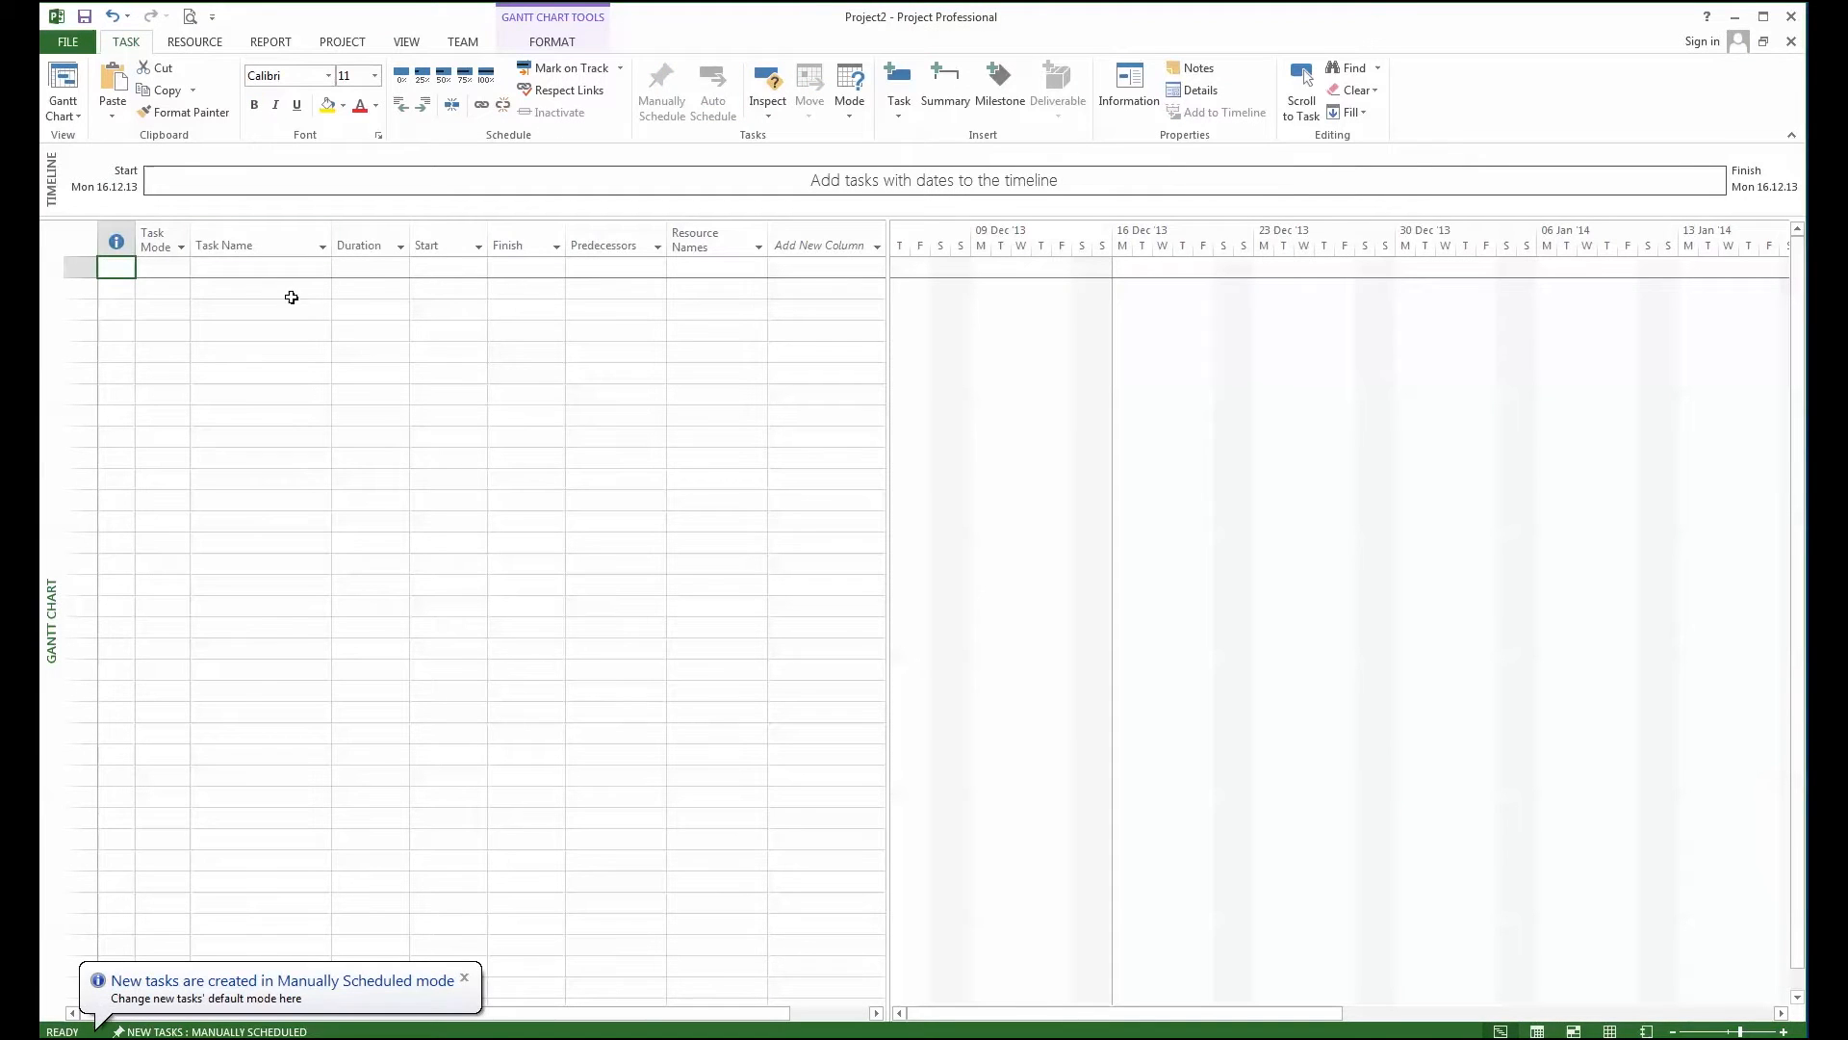
- Switch Project2 from the Gantt Chart to the Resource Sheet view
click(61, 93)
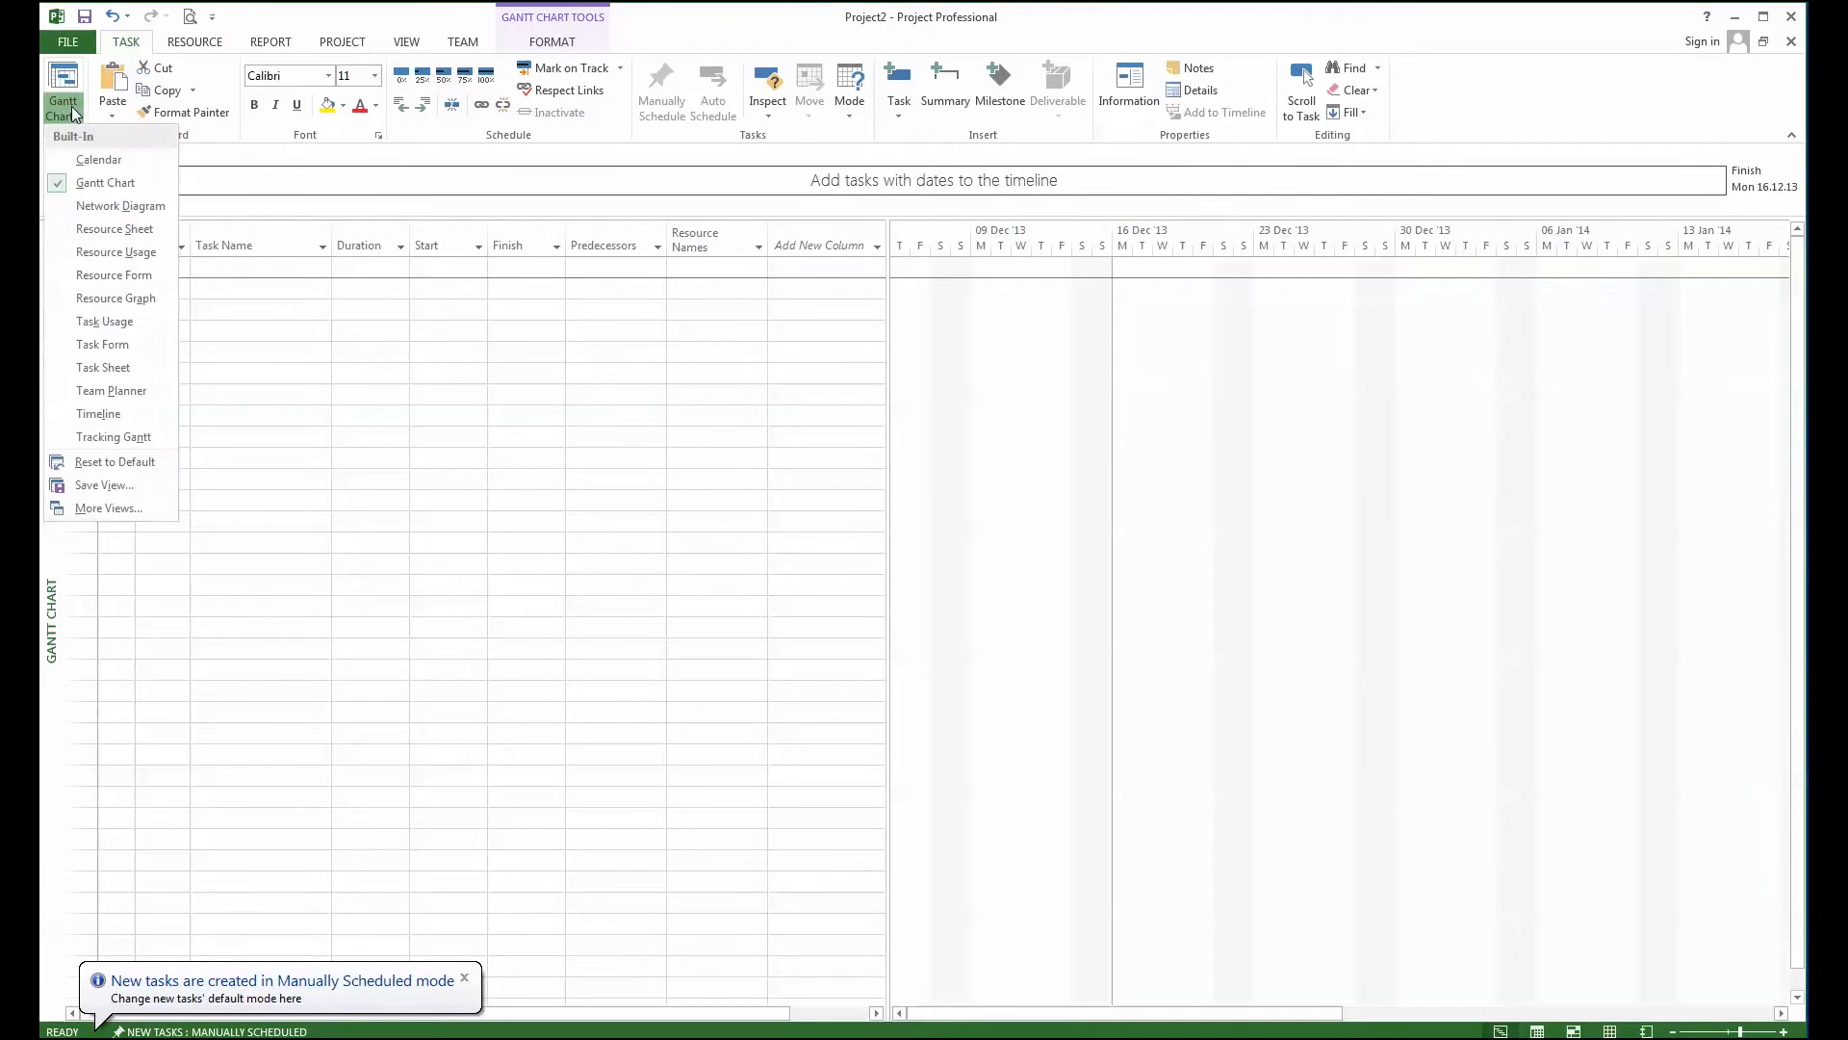
mouse_move(113, 229)
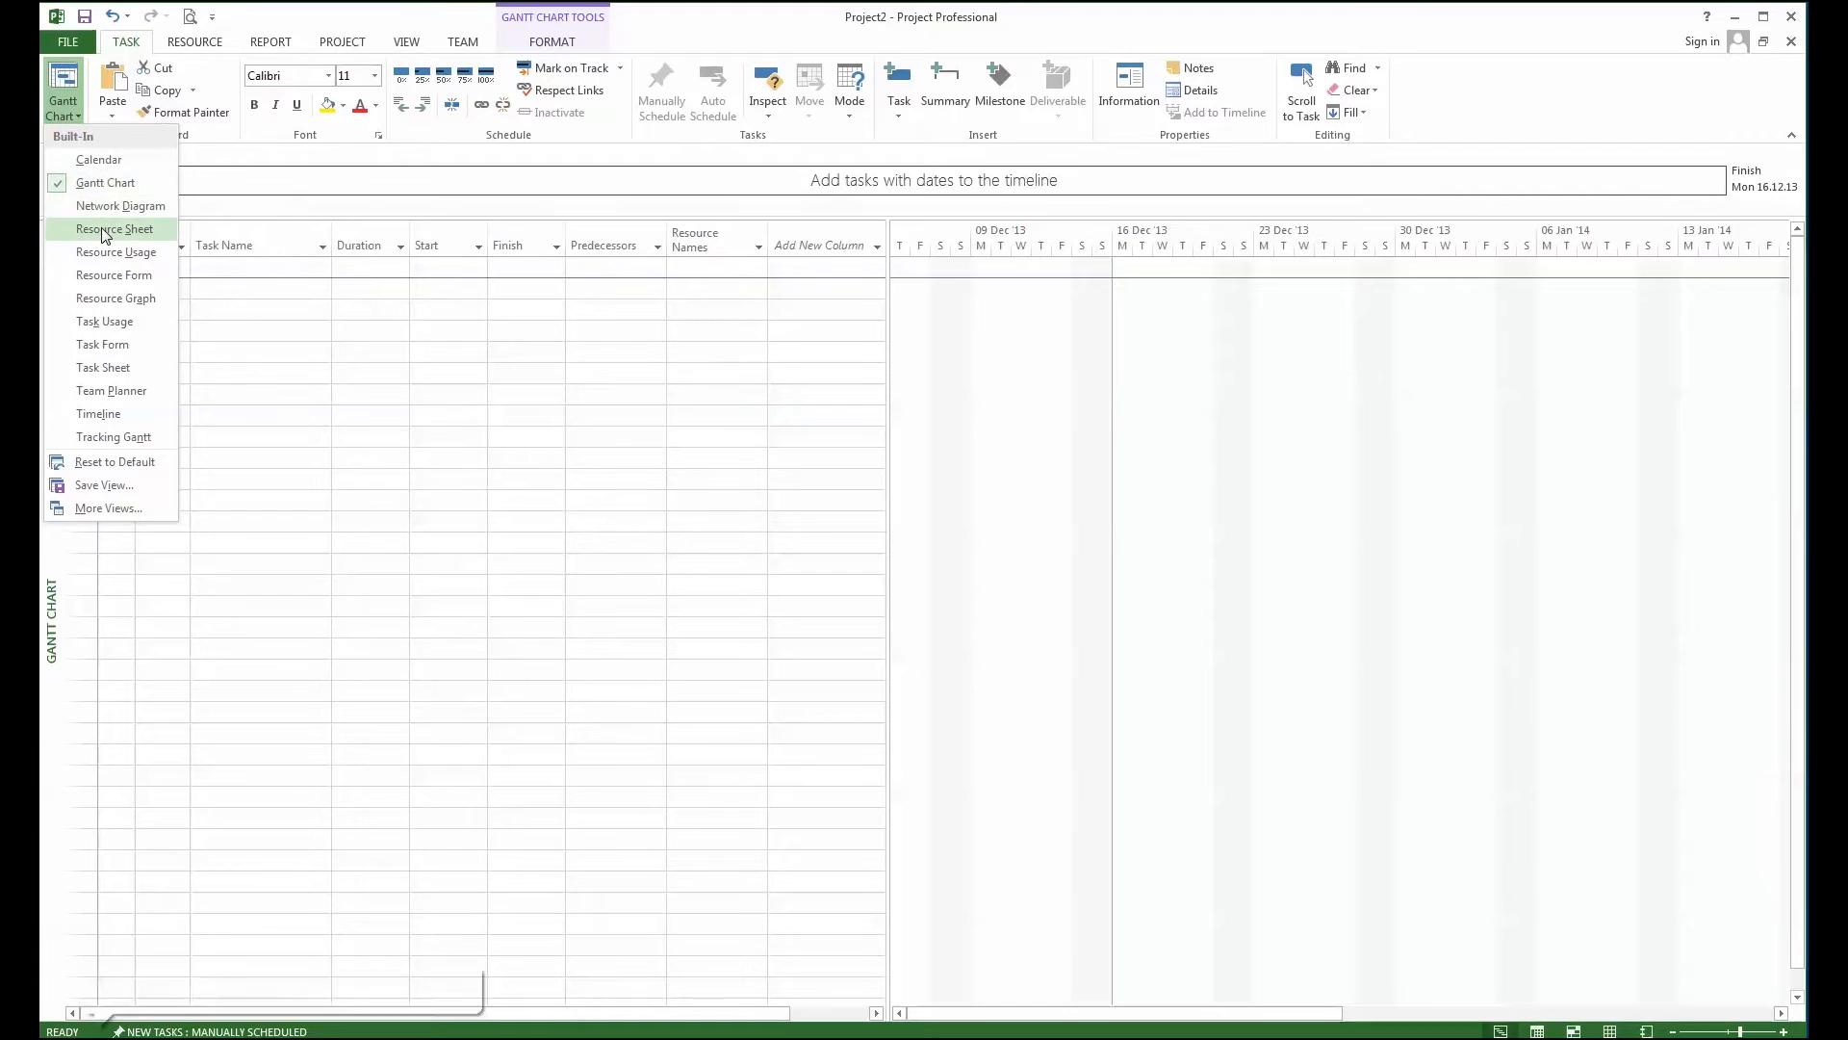
click(114, 229)
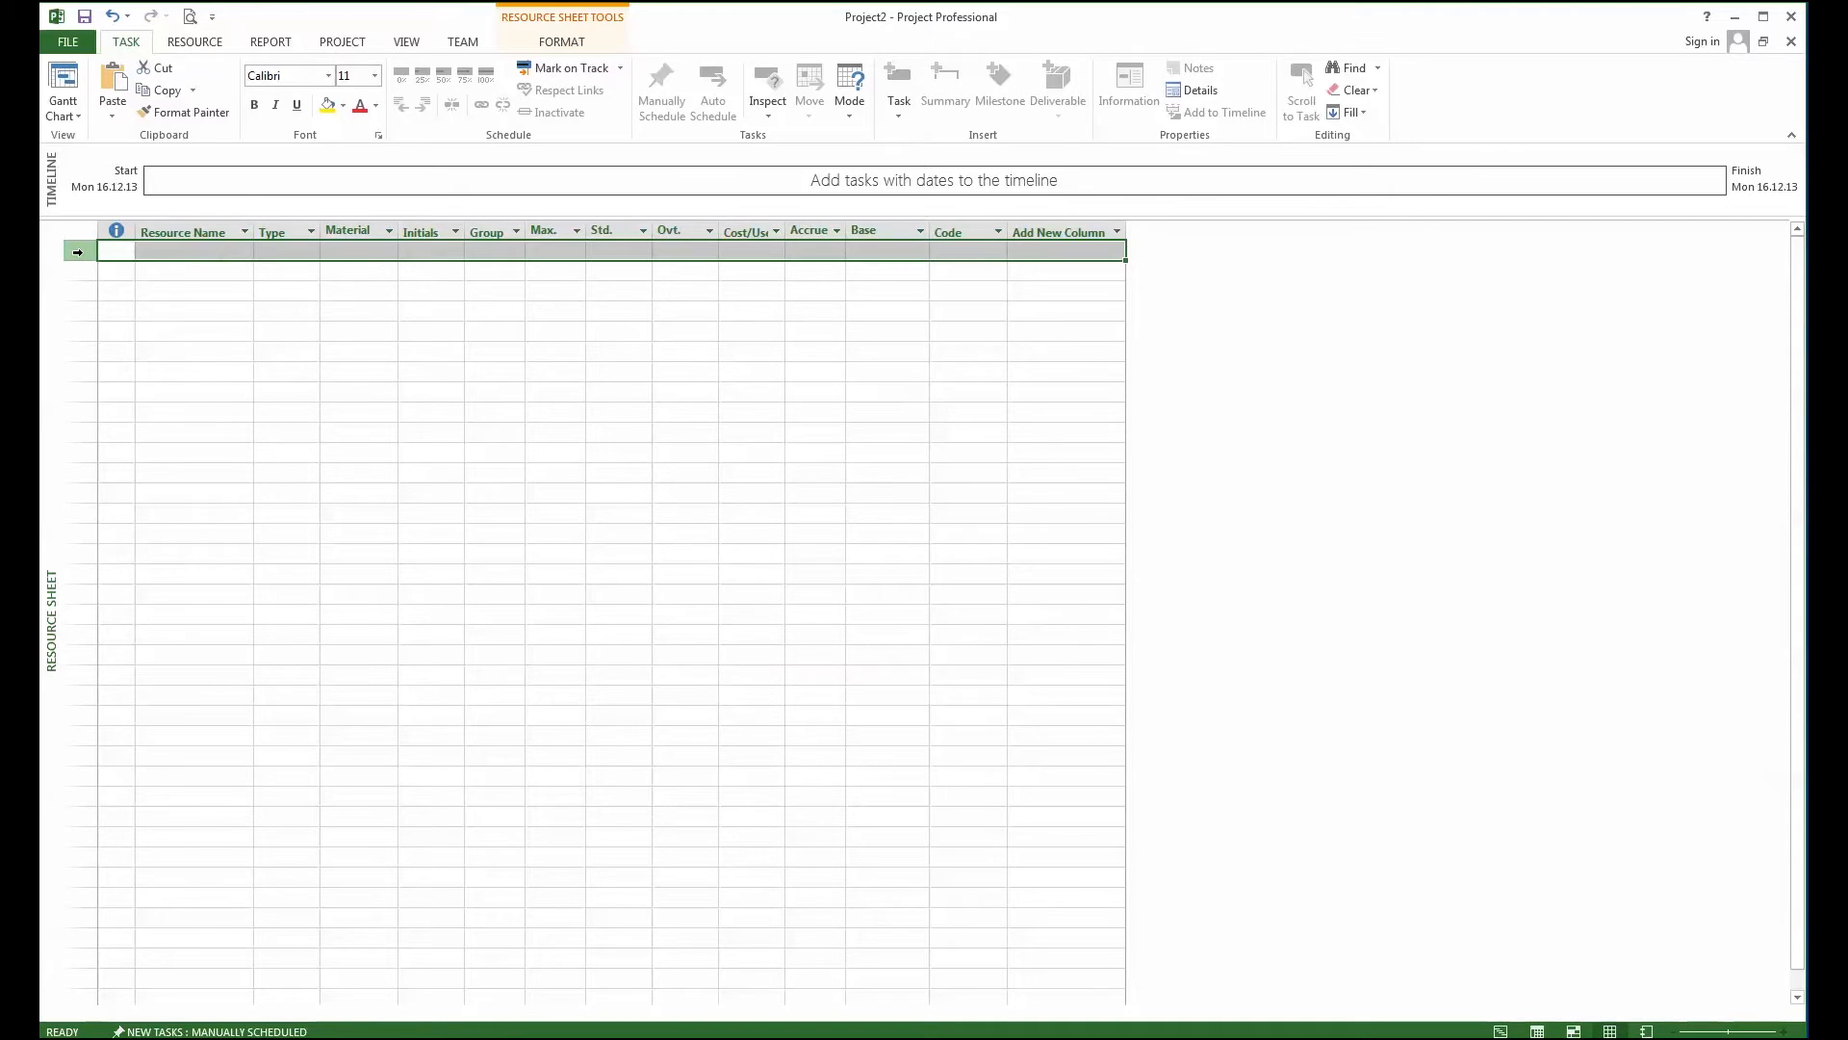
- Paste the 21 copied generic resources (Stackholder1 to Consultant4) into the Resource Sheet's first row
right_click(89, 250)
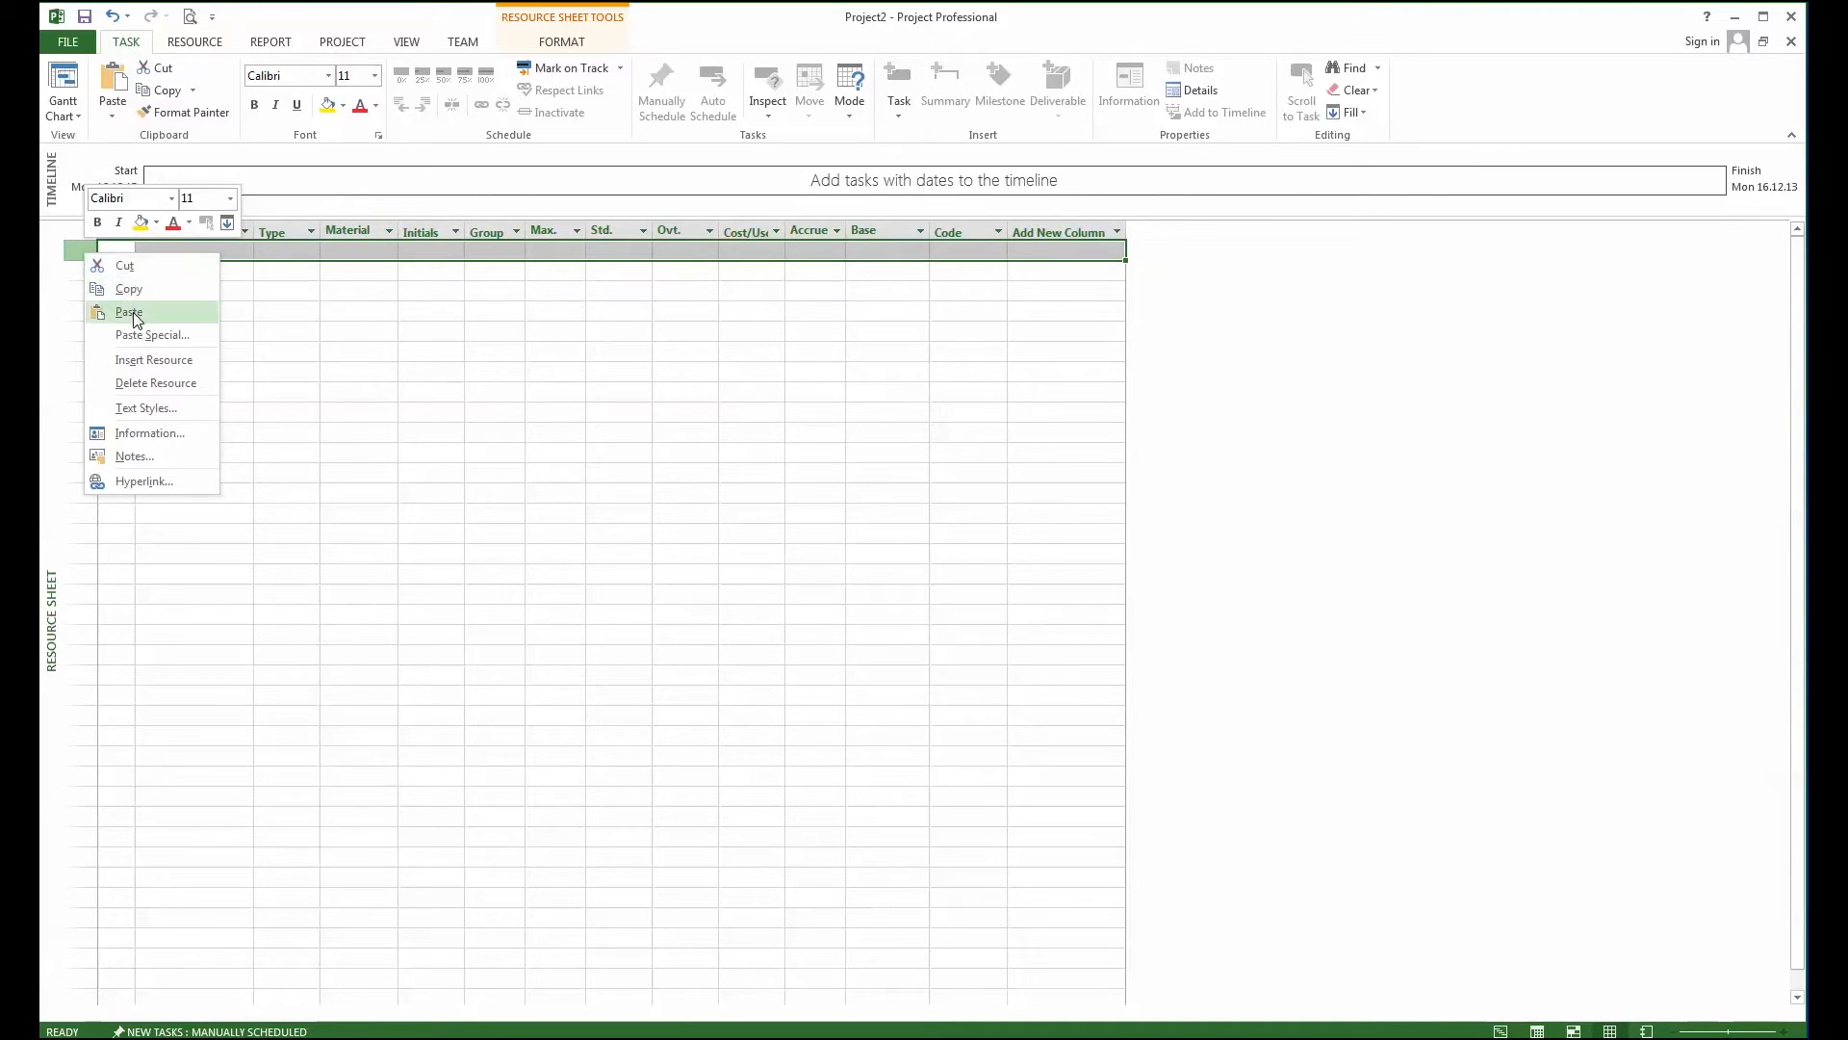
click(127, 312)
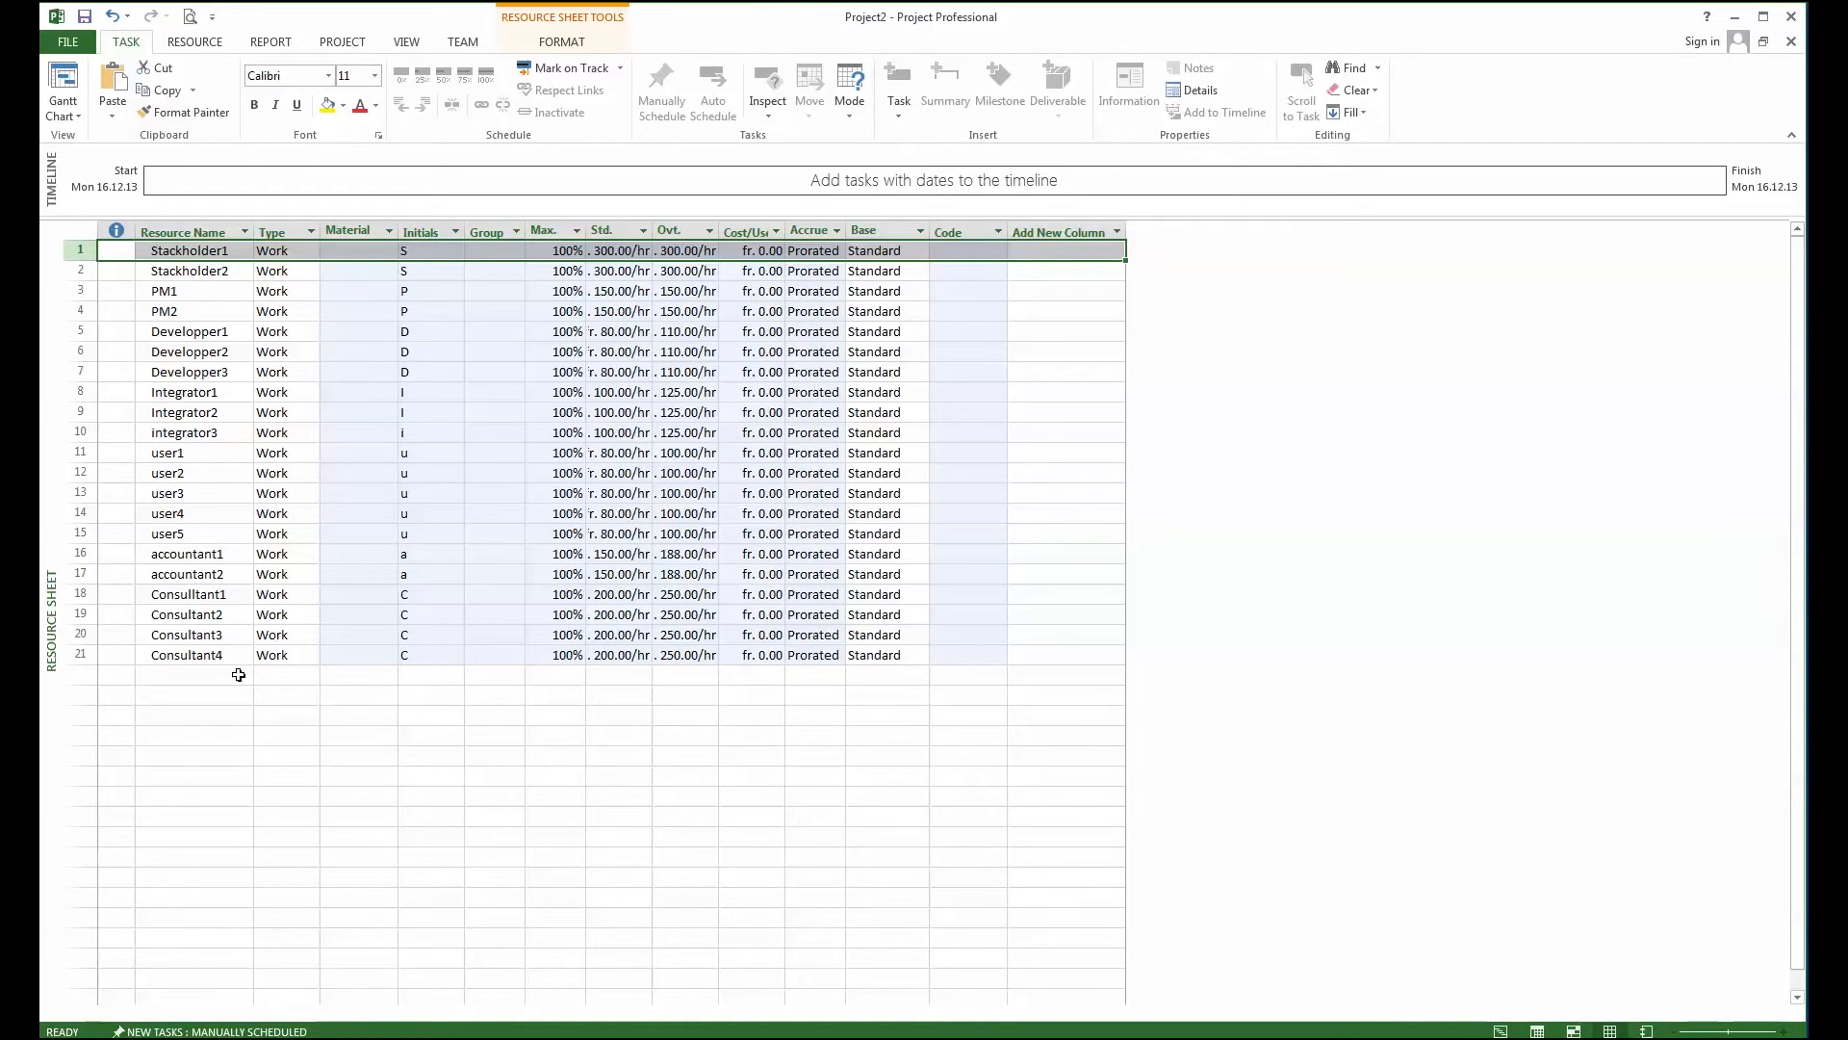
mouse_move(312, 695)
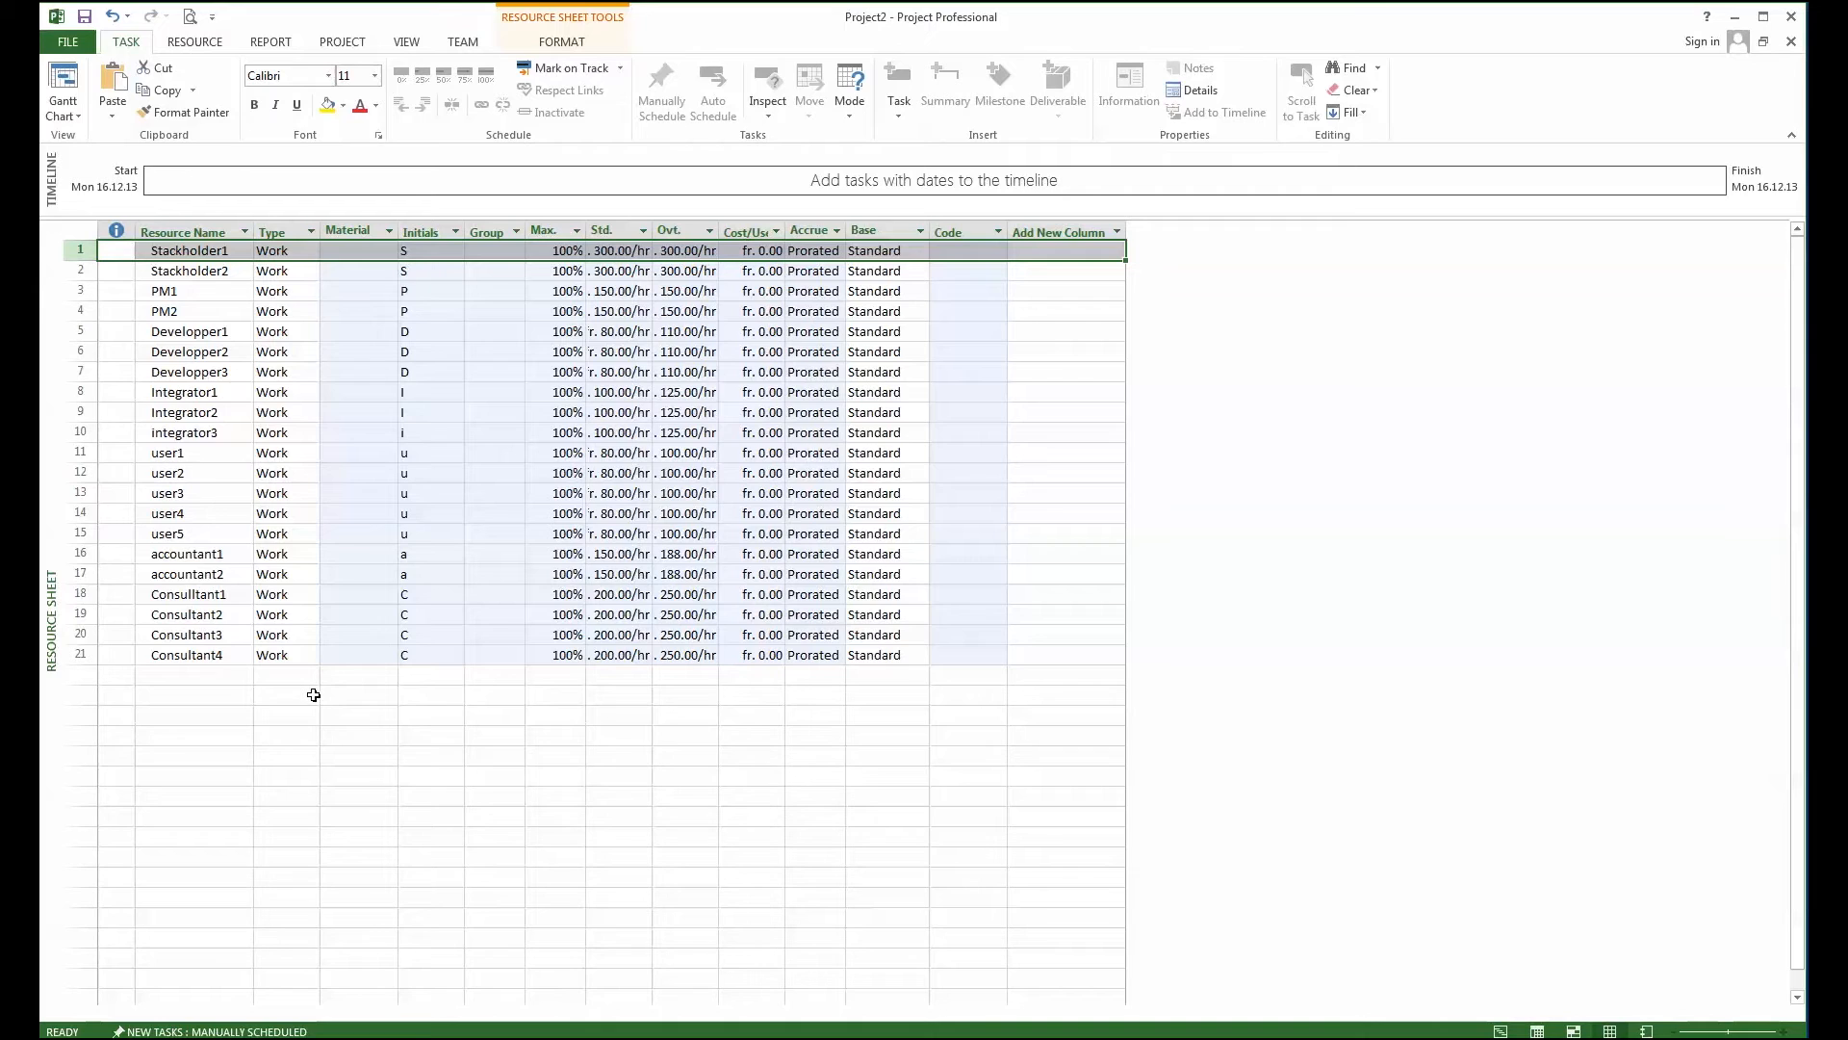
mouse_move(233, 560)
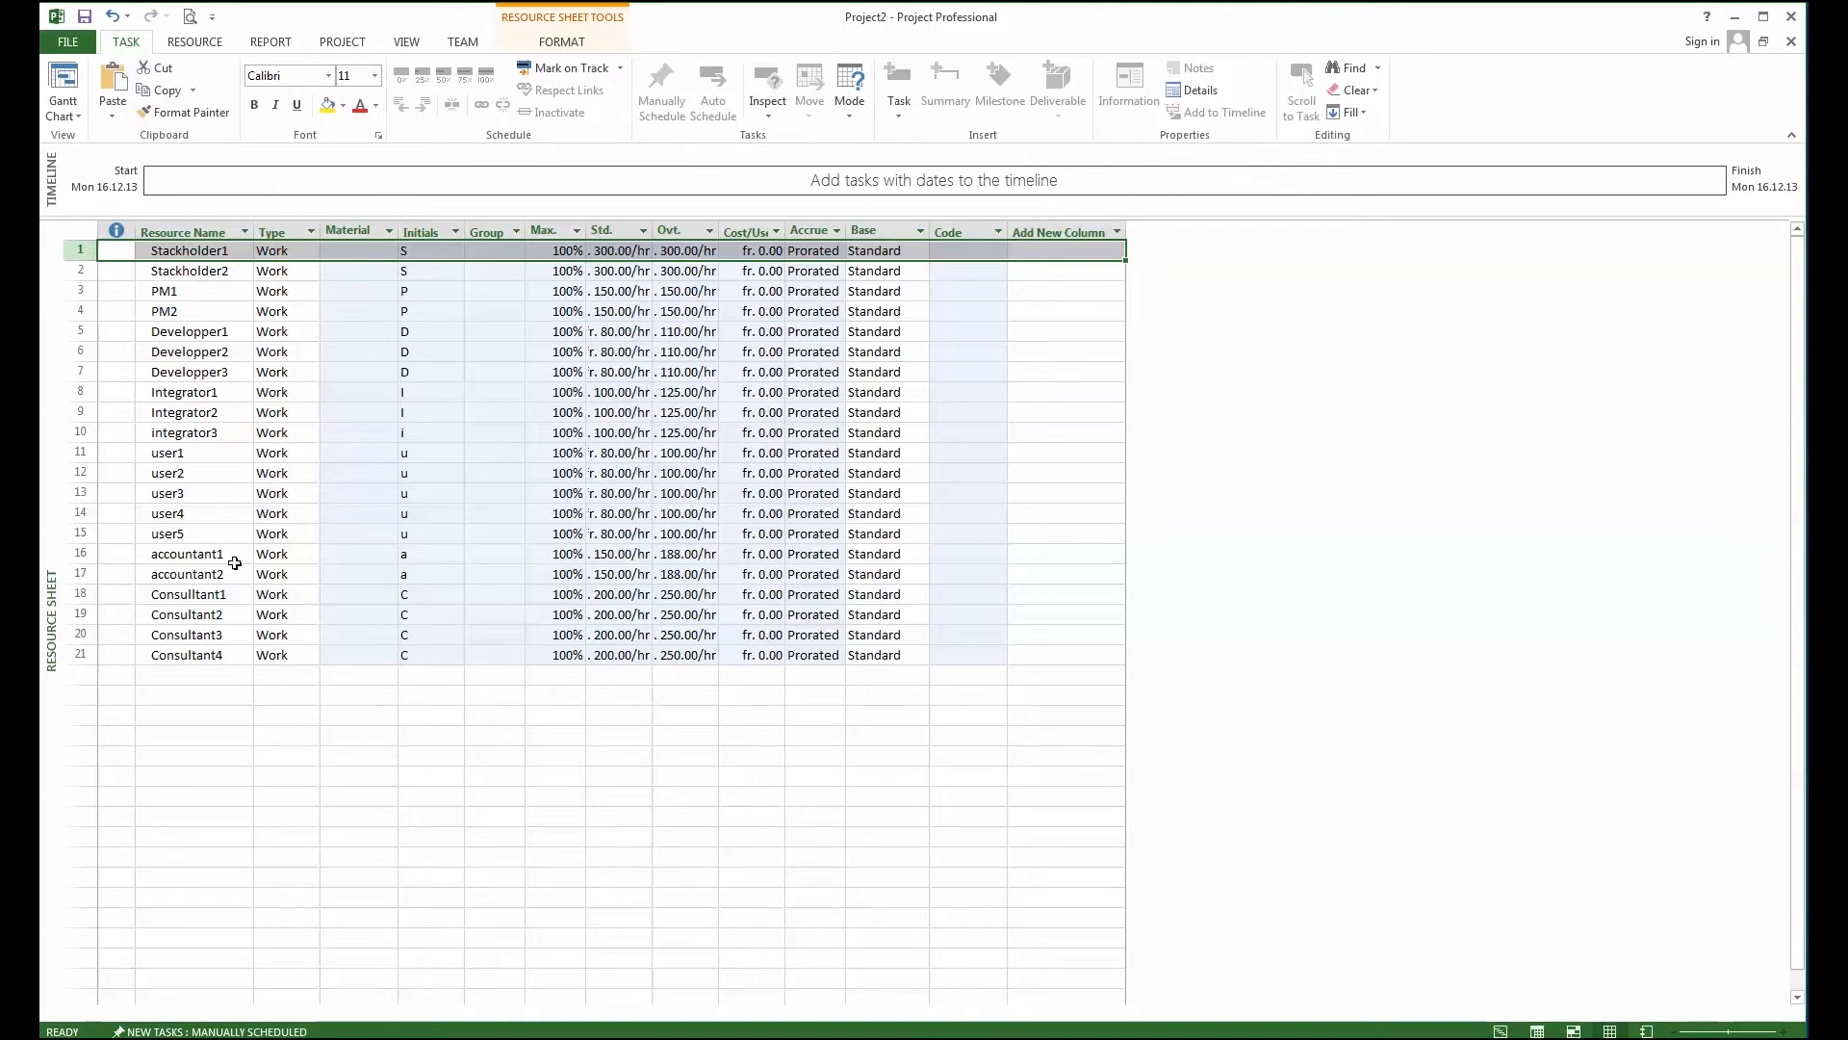
mouse_move(154, 331)
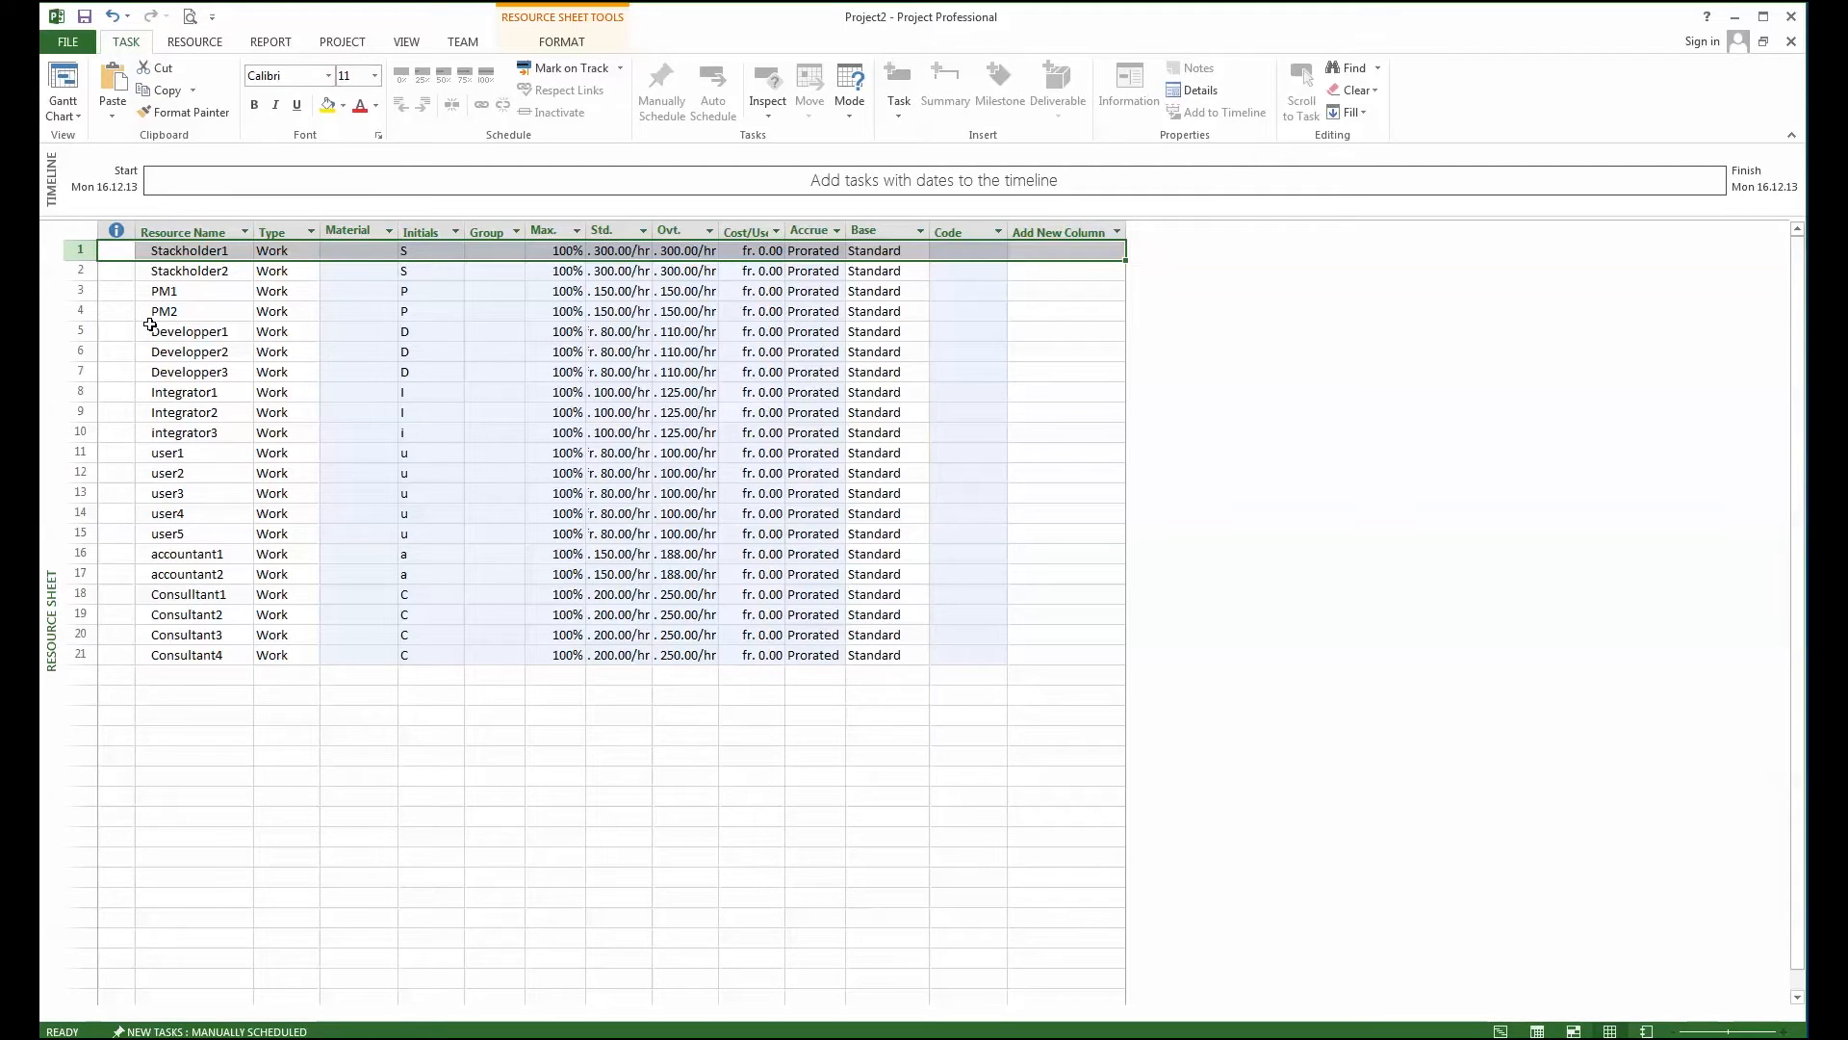
mouse_move(172, 331)
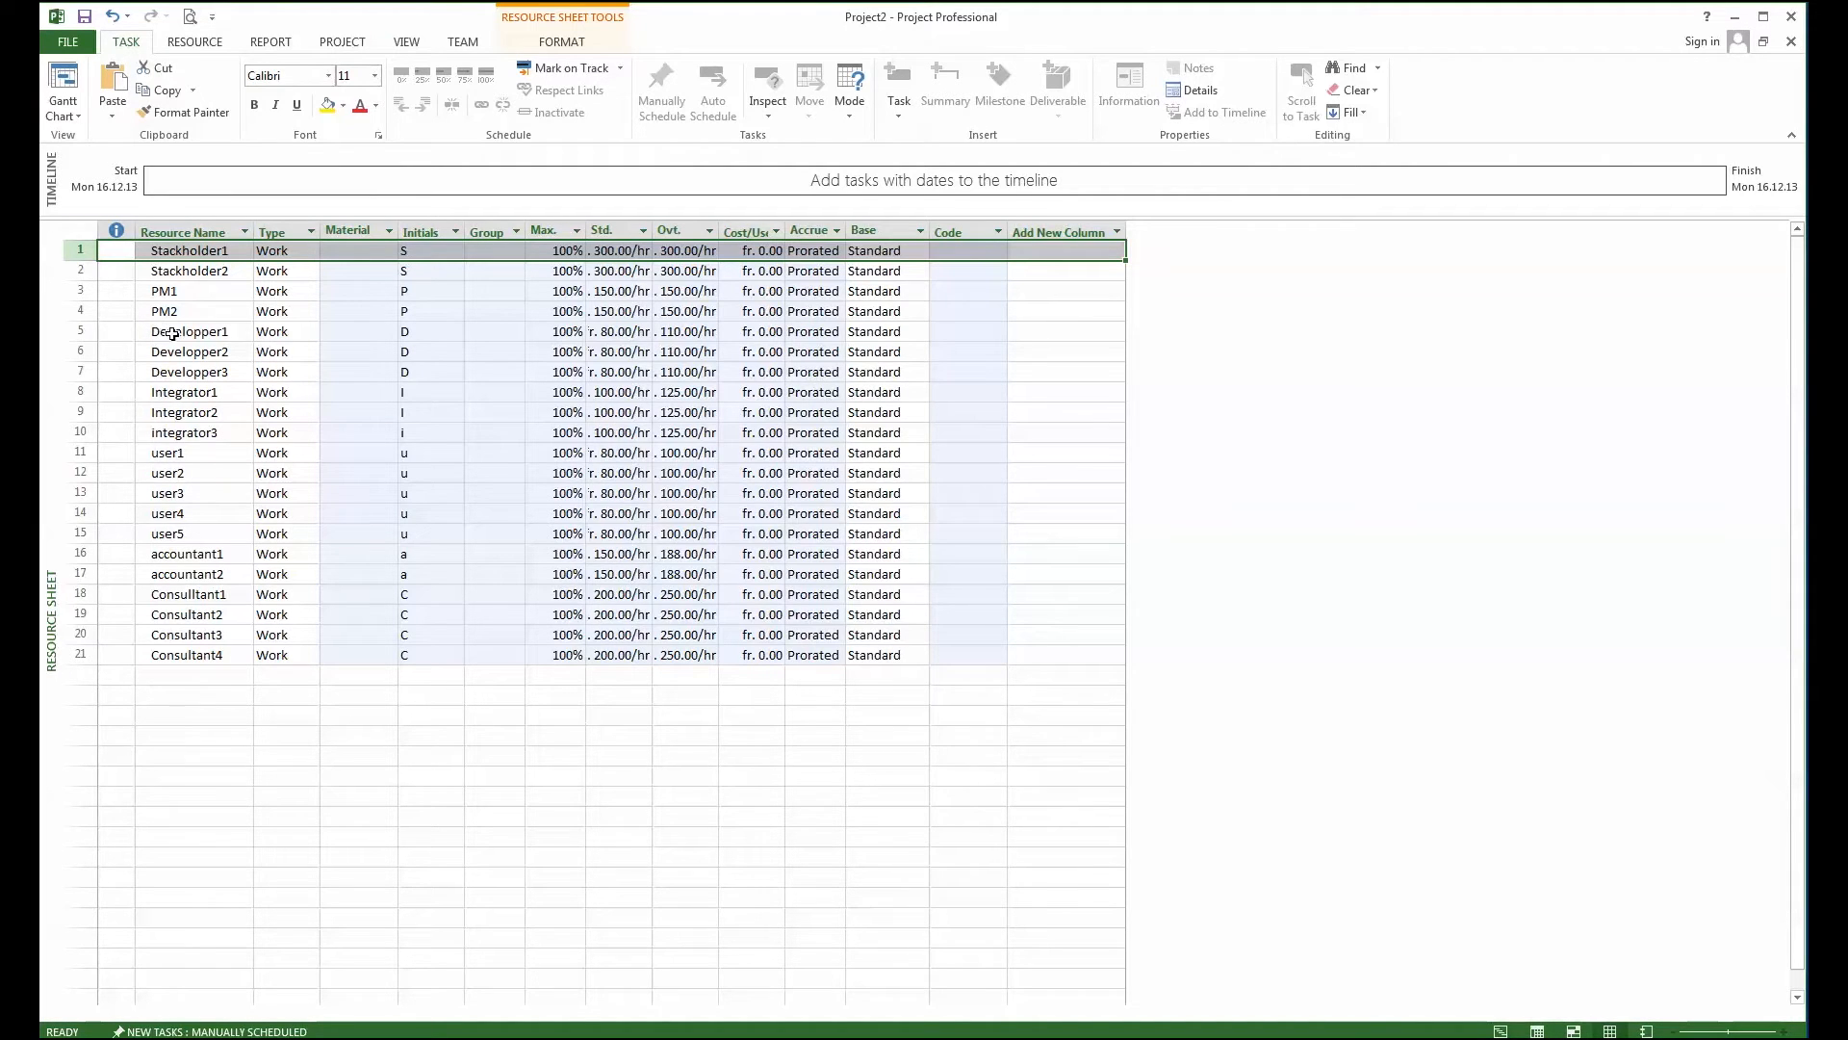
mouse_move(166, 372)
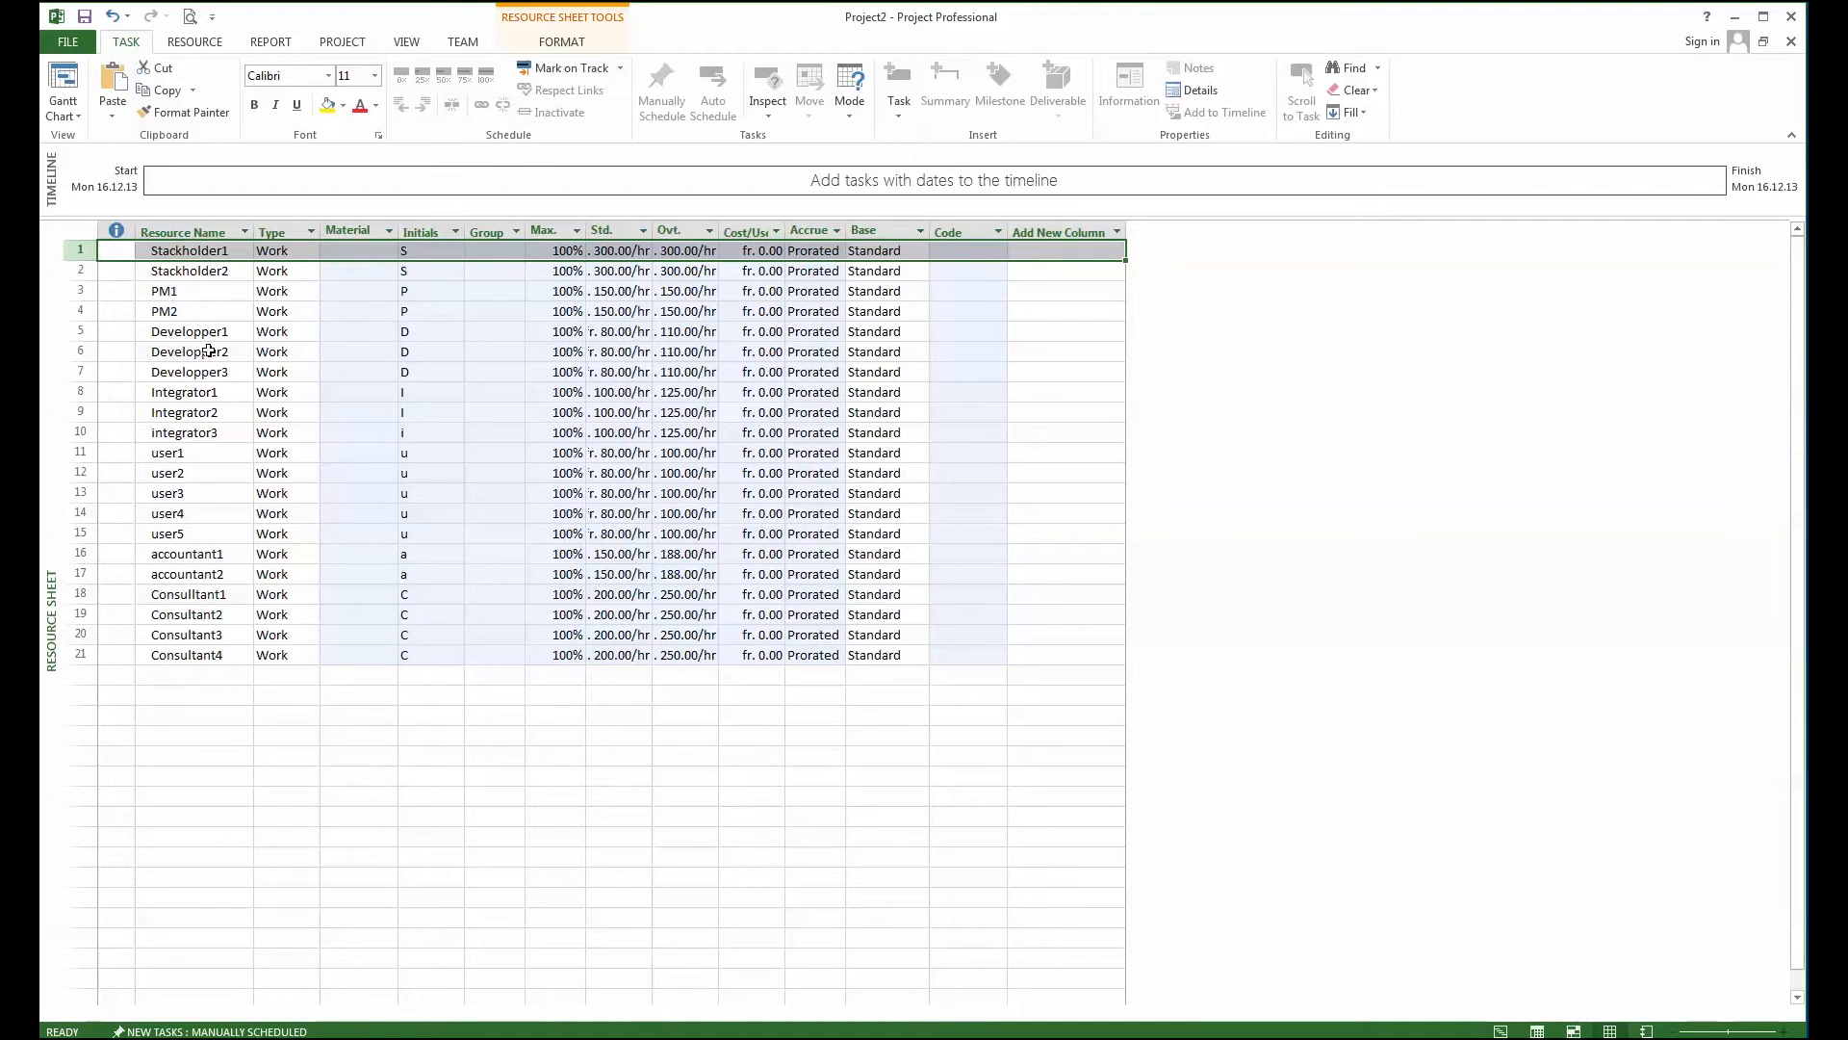
mouse_move(231, 379)
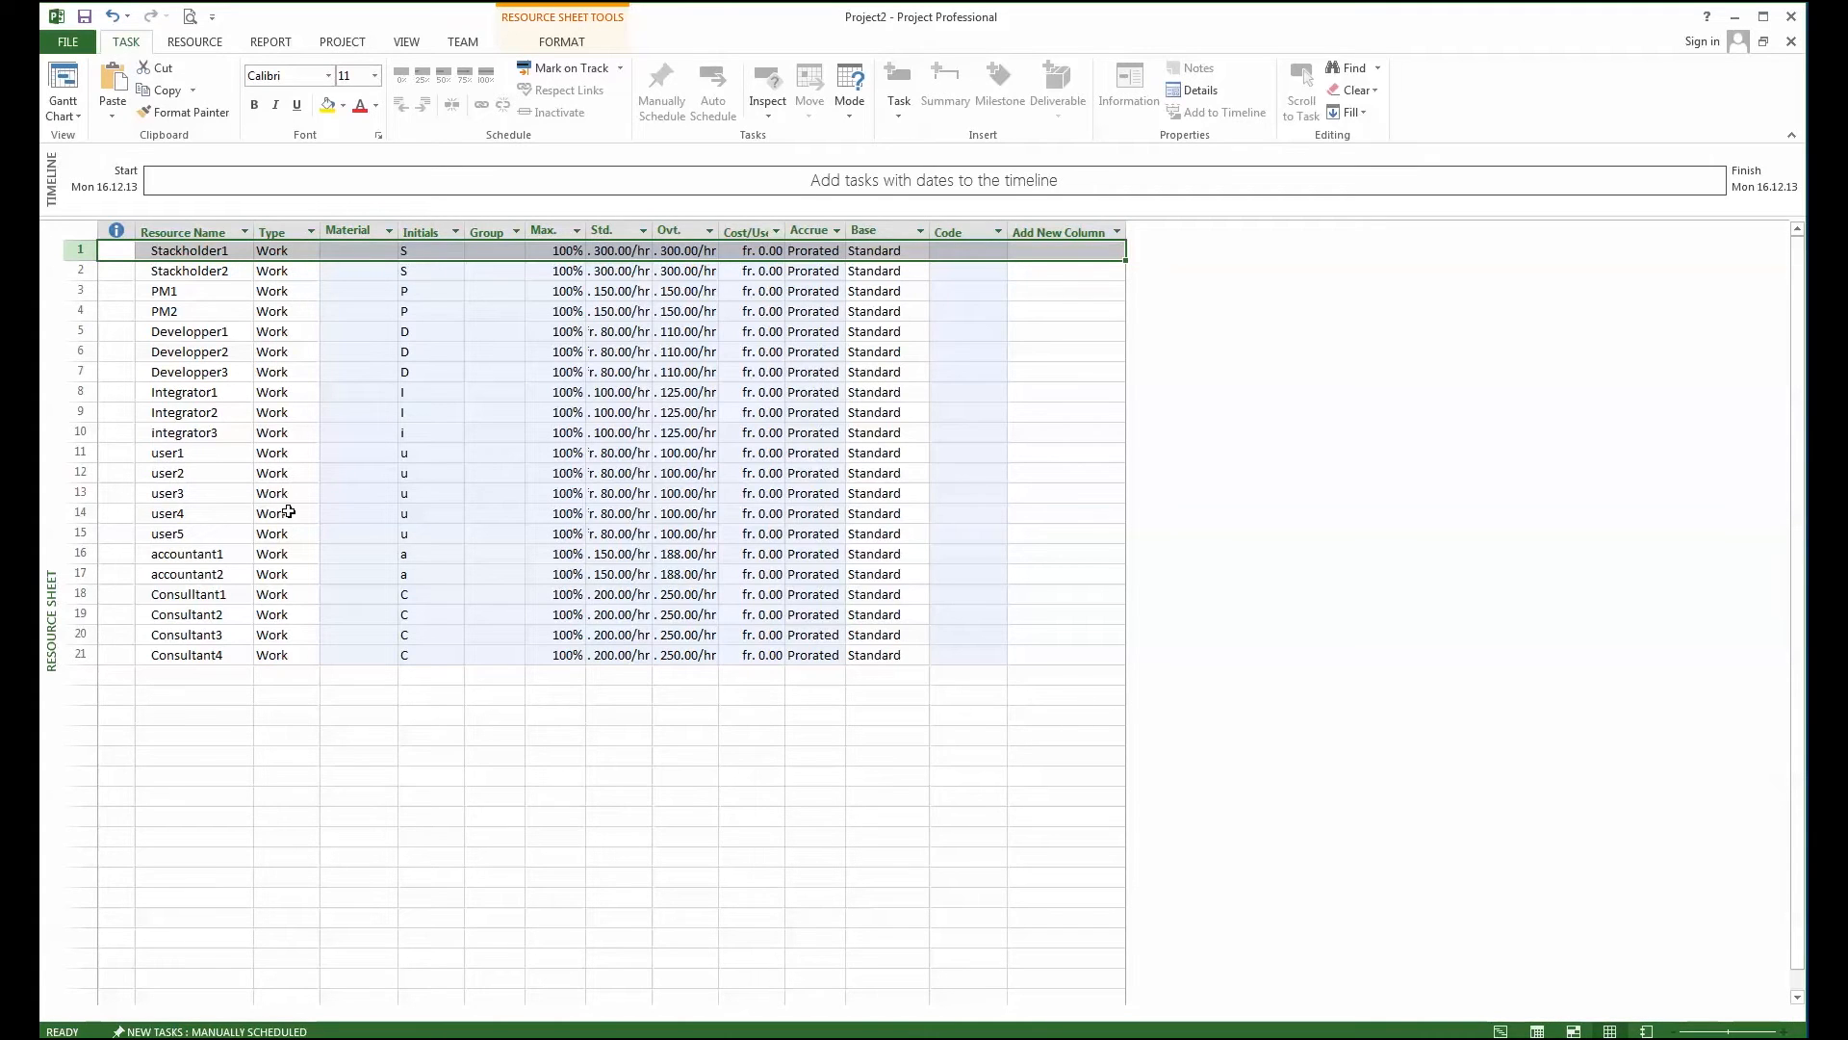
mouse_move(281, 637)
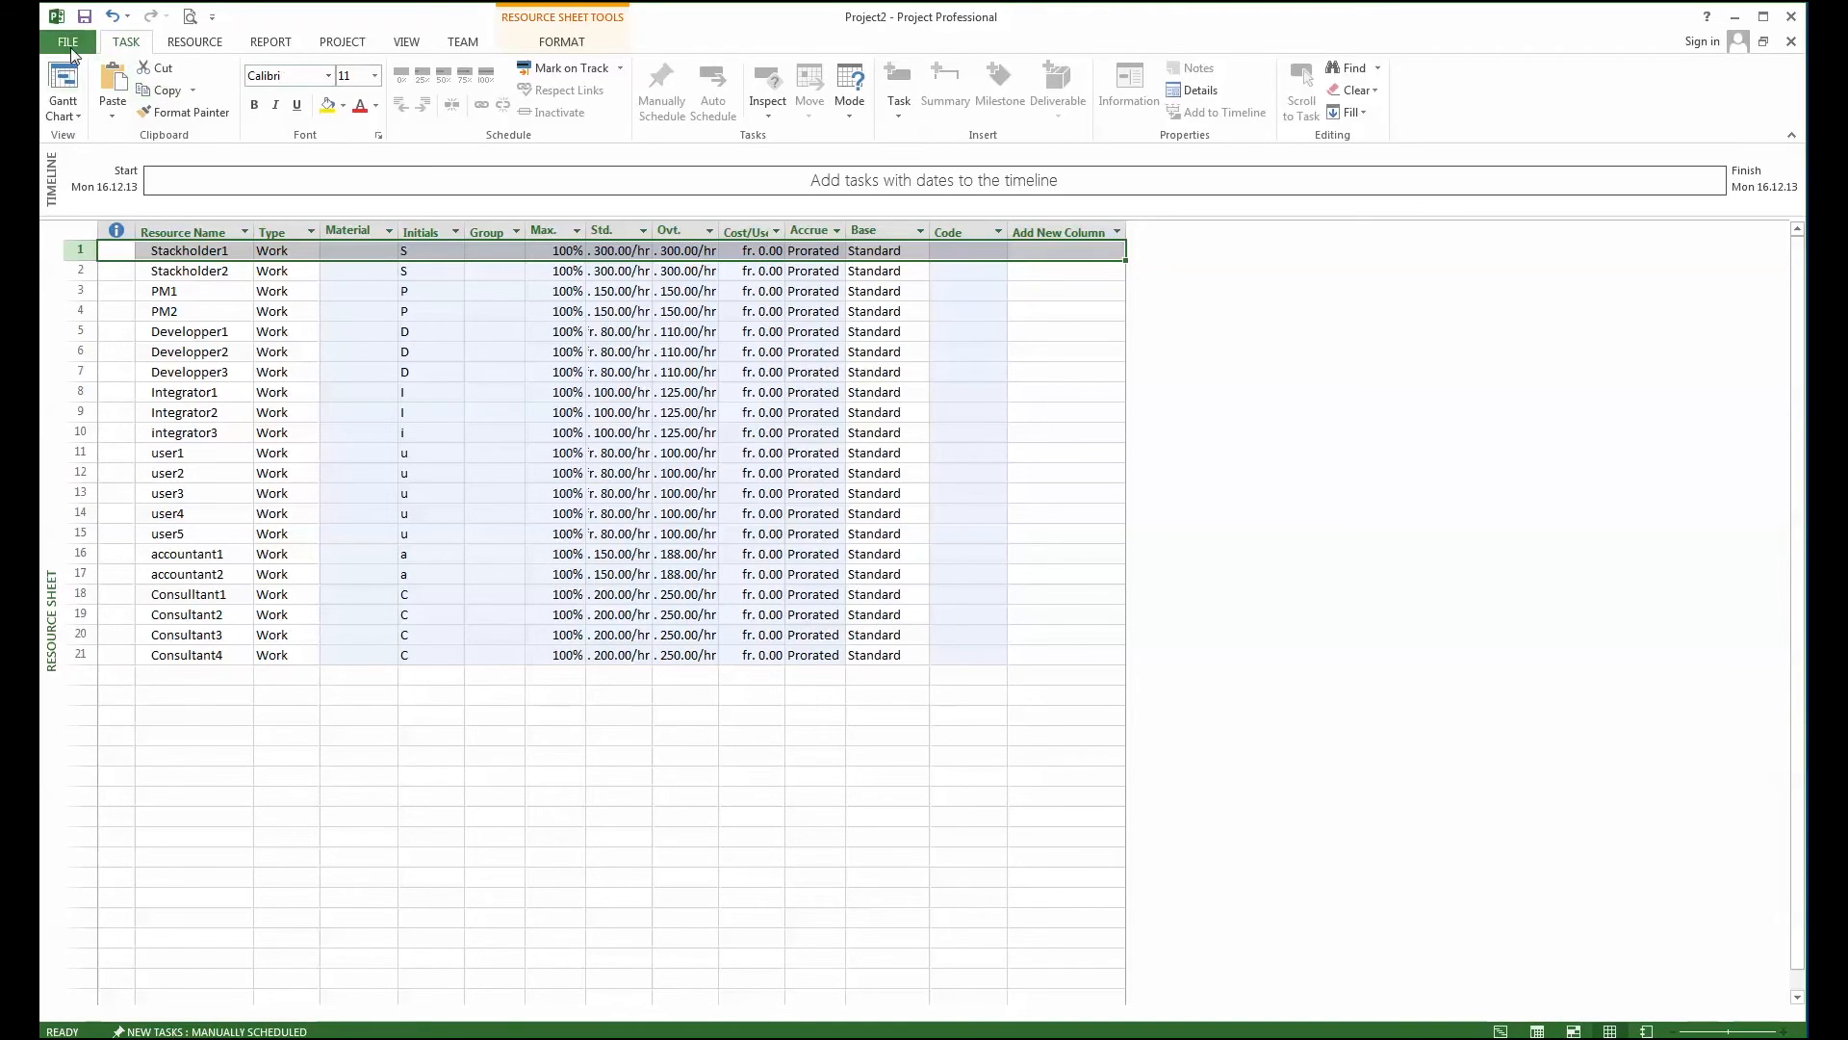
- Save Project2 as ressources-pool.mpp in the PMO folder via Save As
click(67, 41)
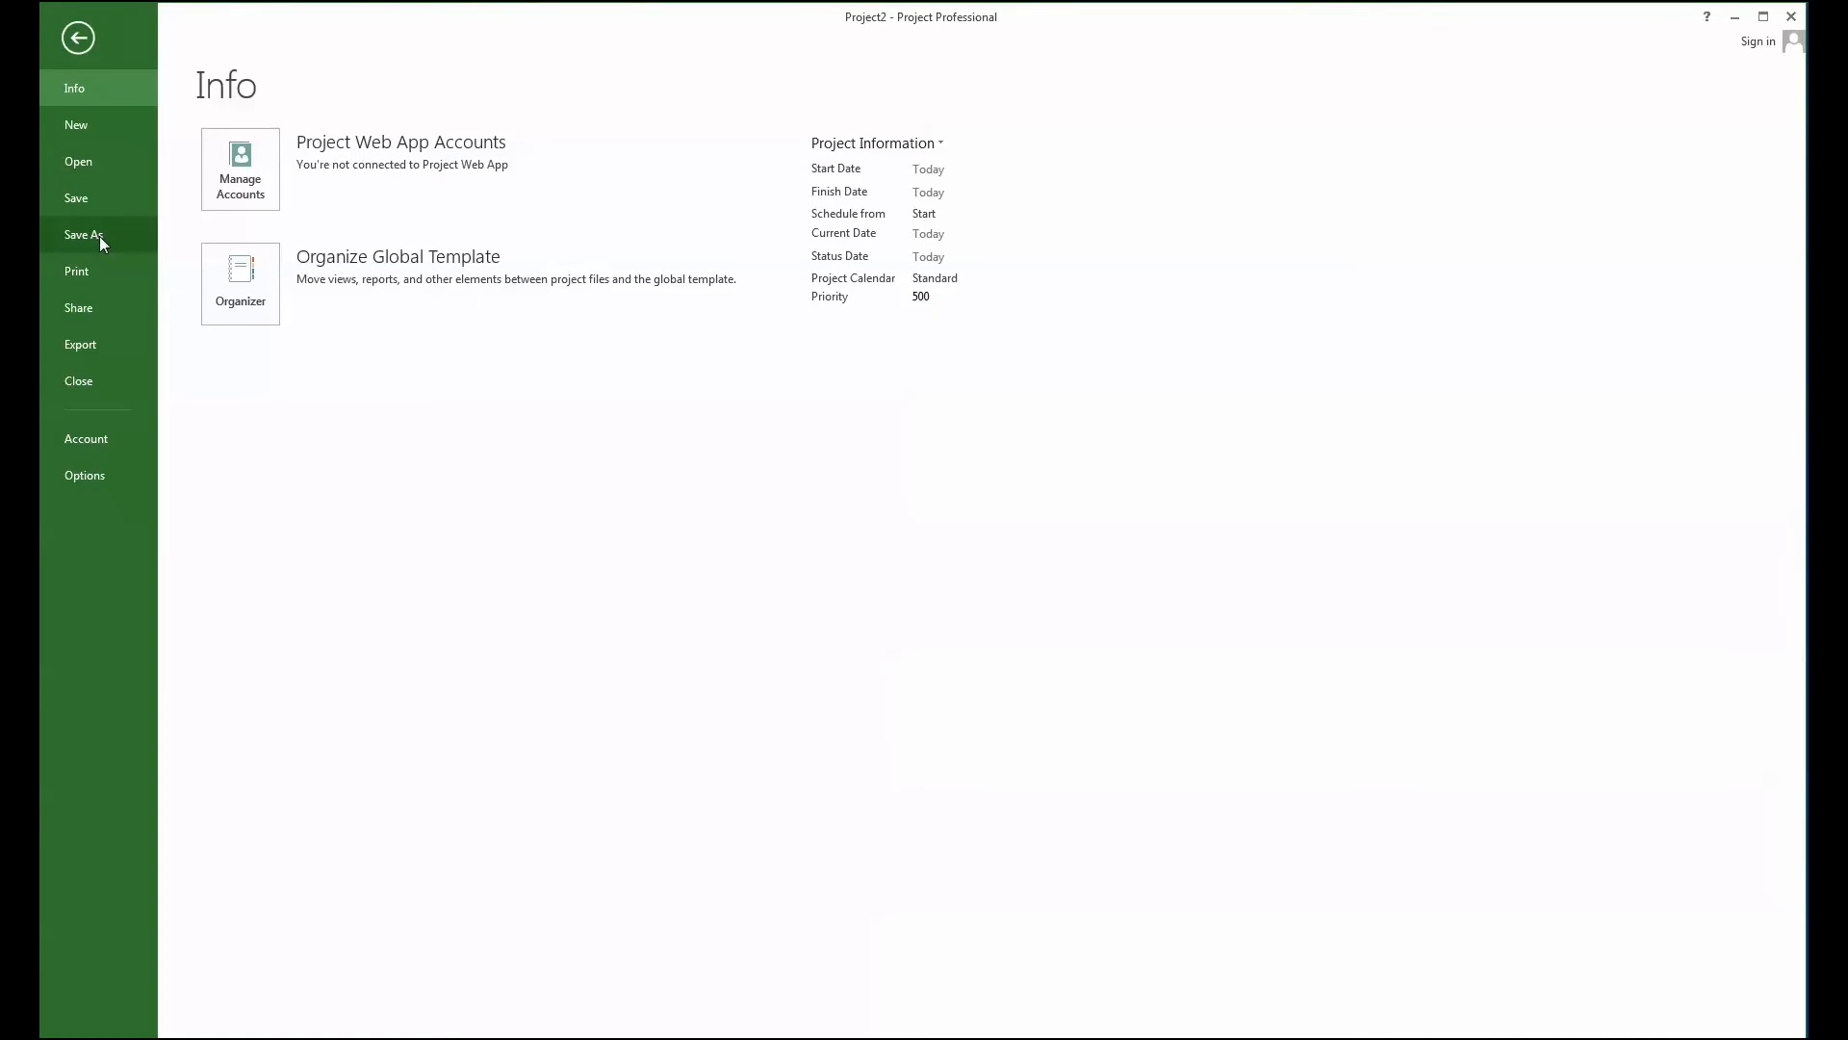
click(83, 235)
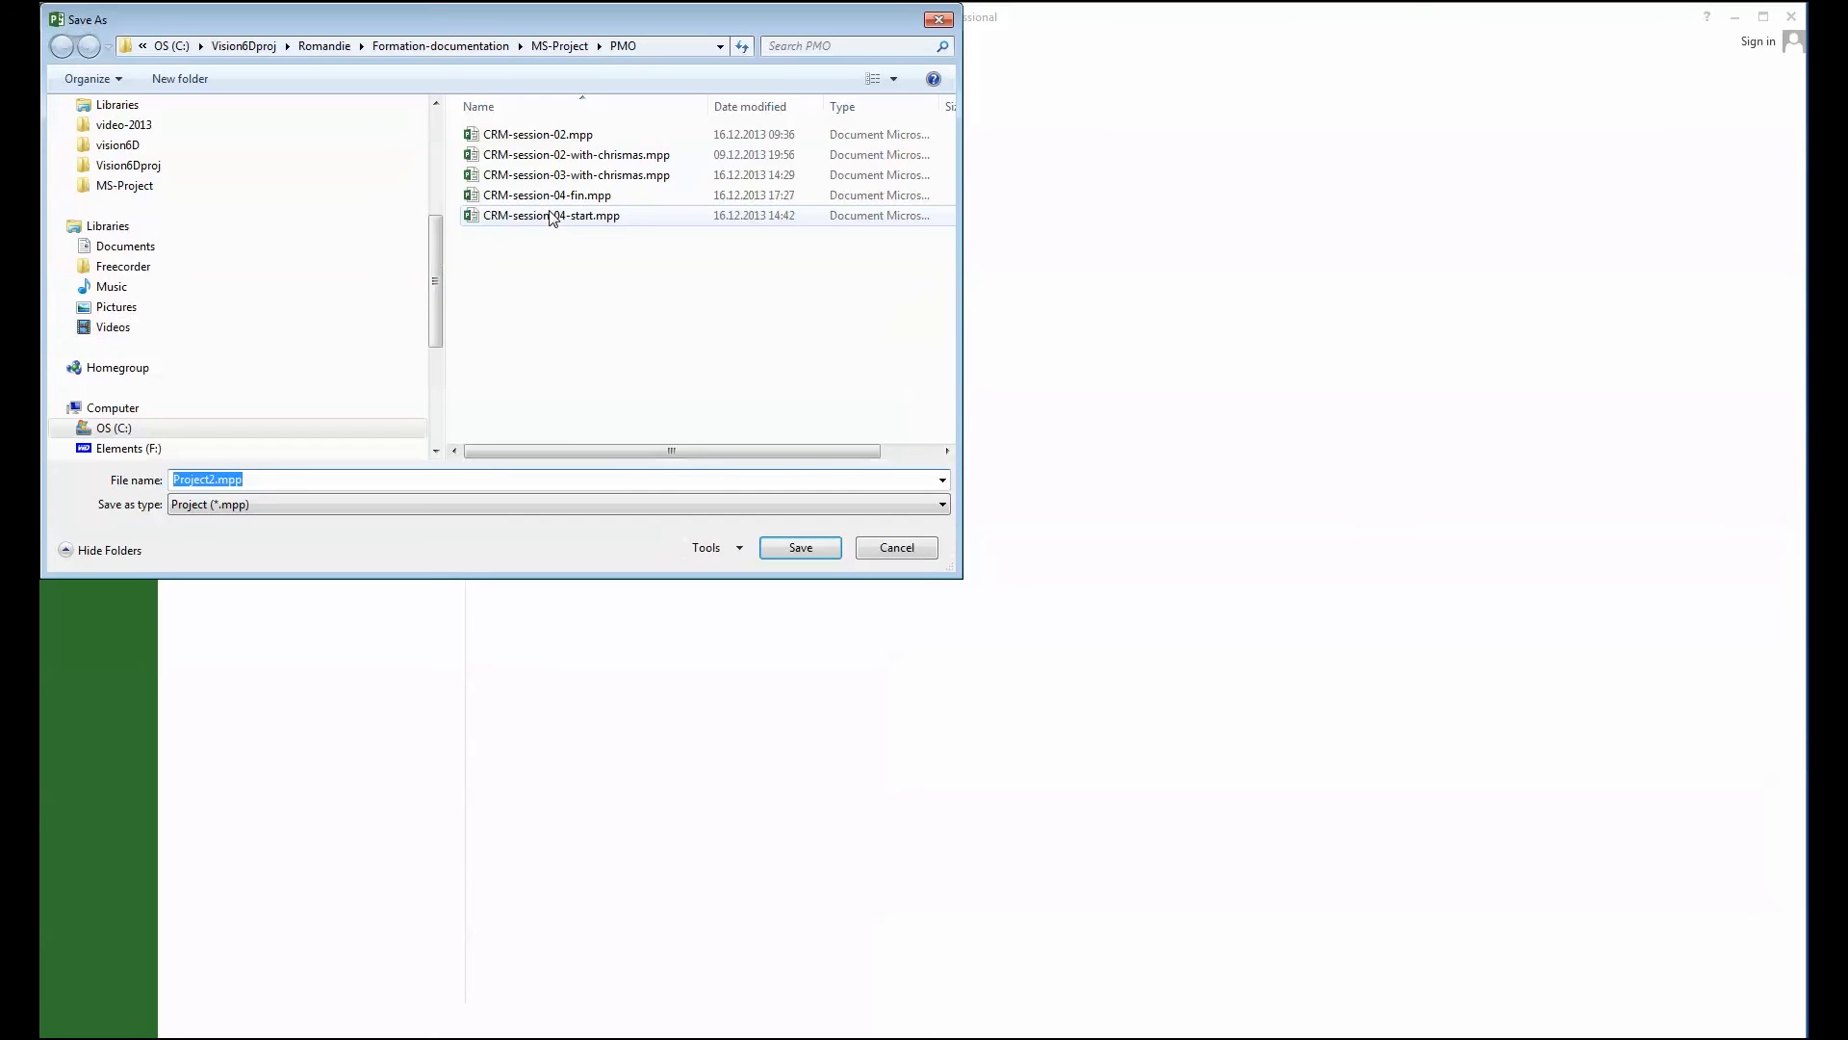
mouse_move(551, 215)
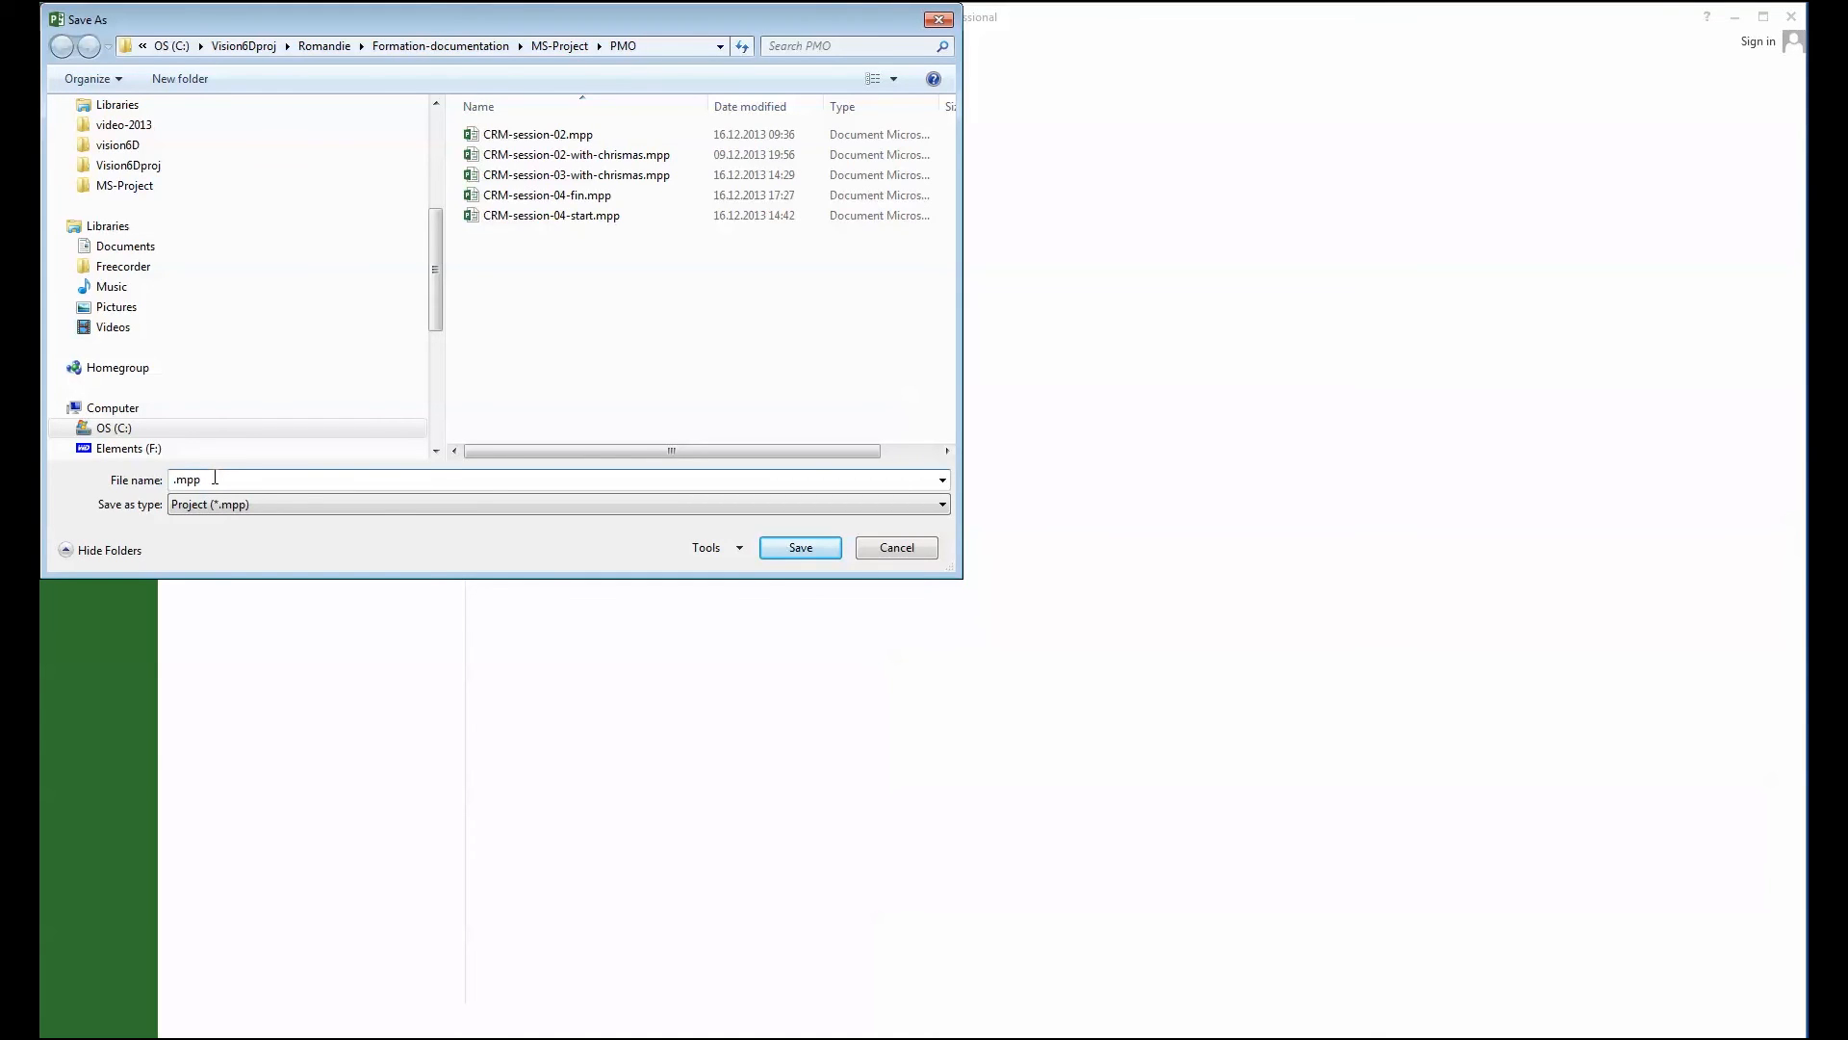
text(ressour)
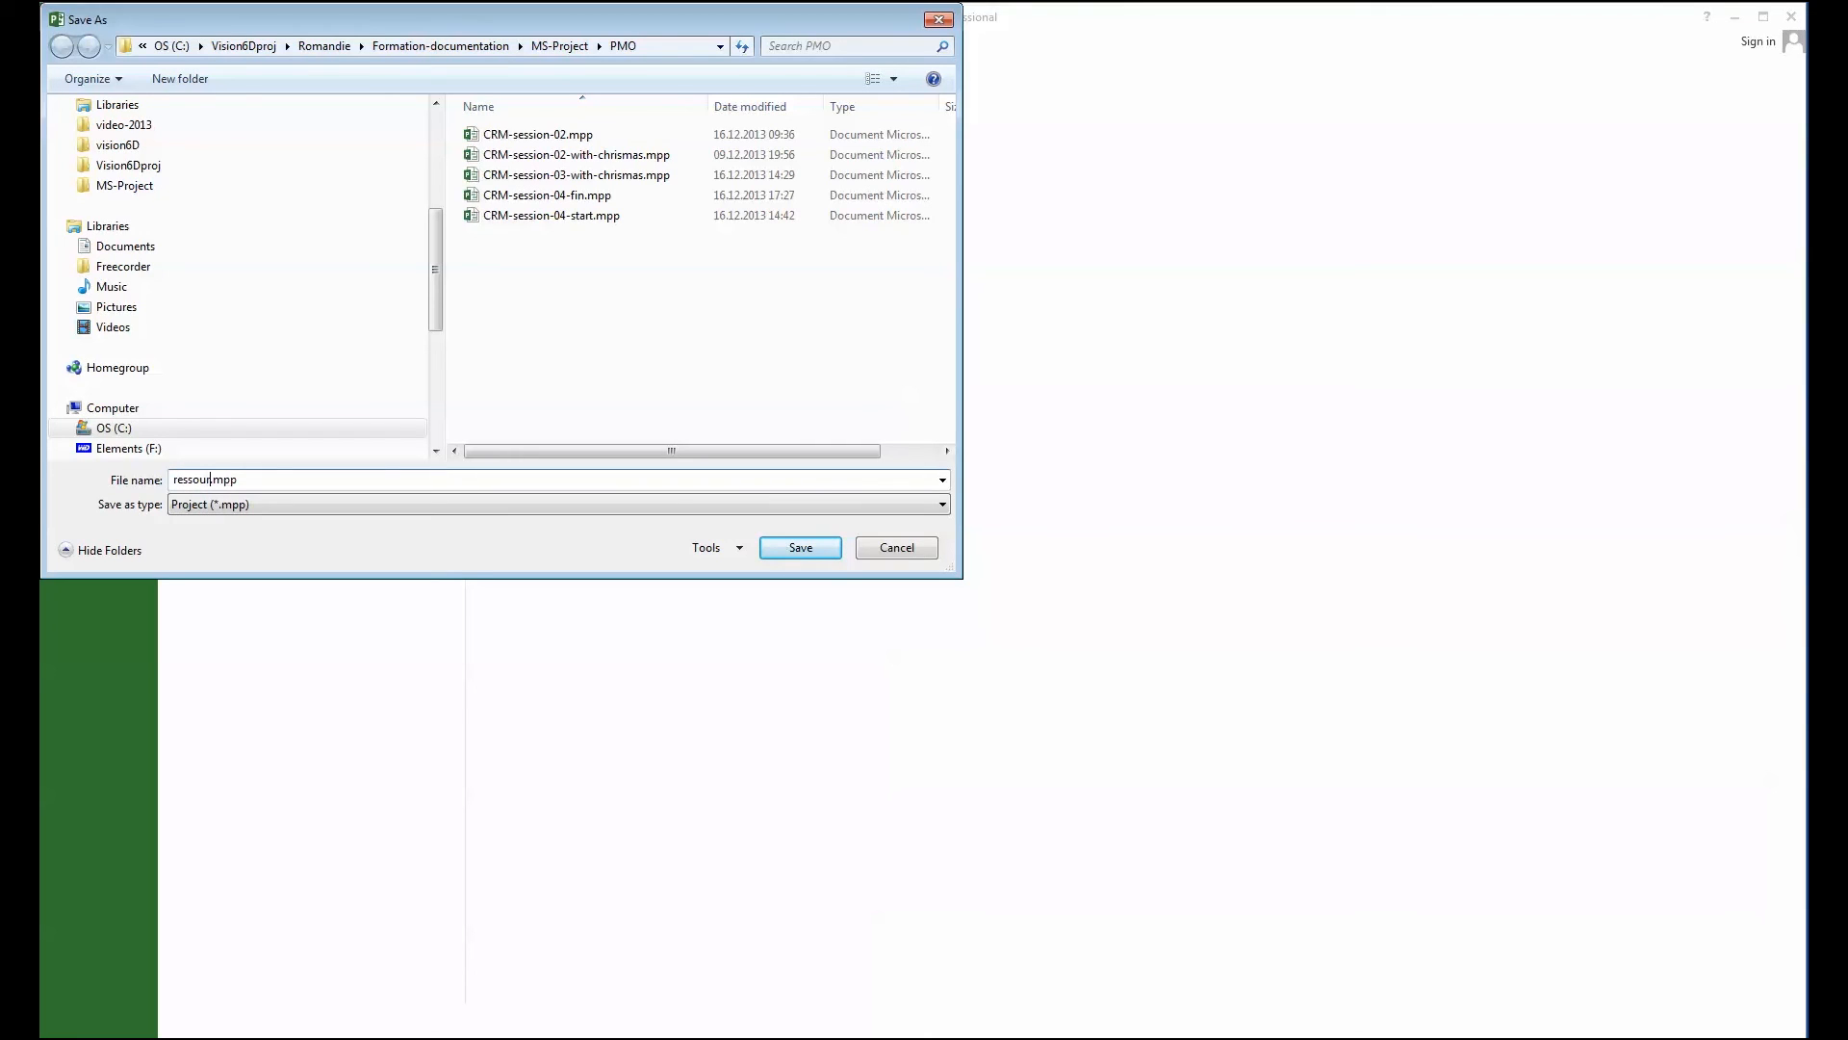
text(ces-pool)
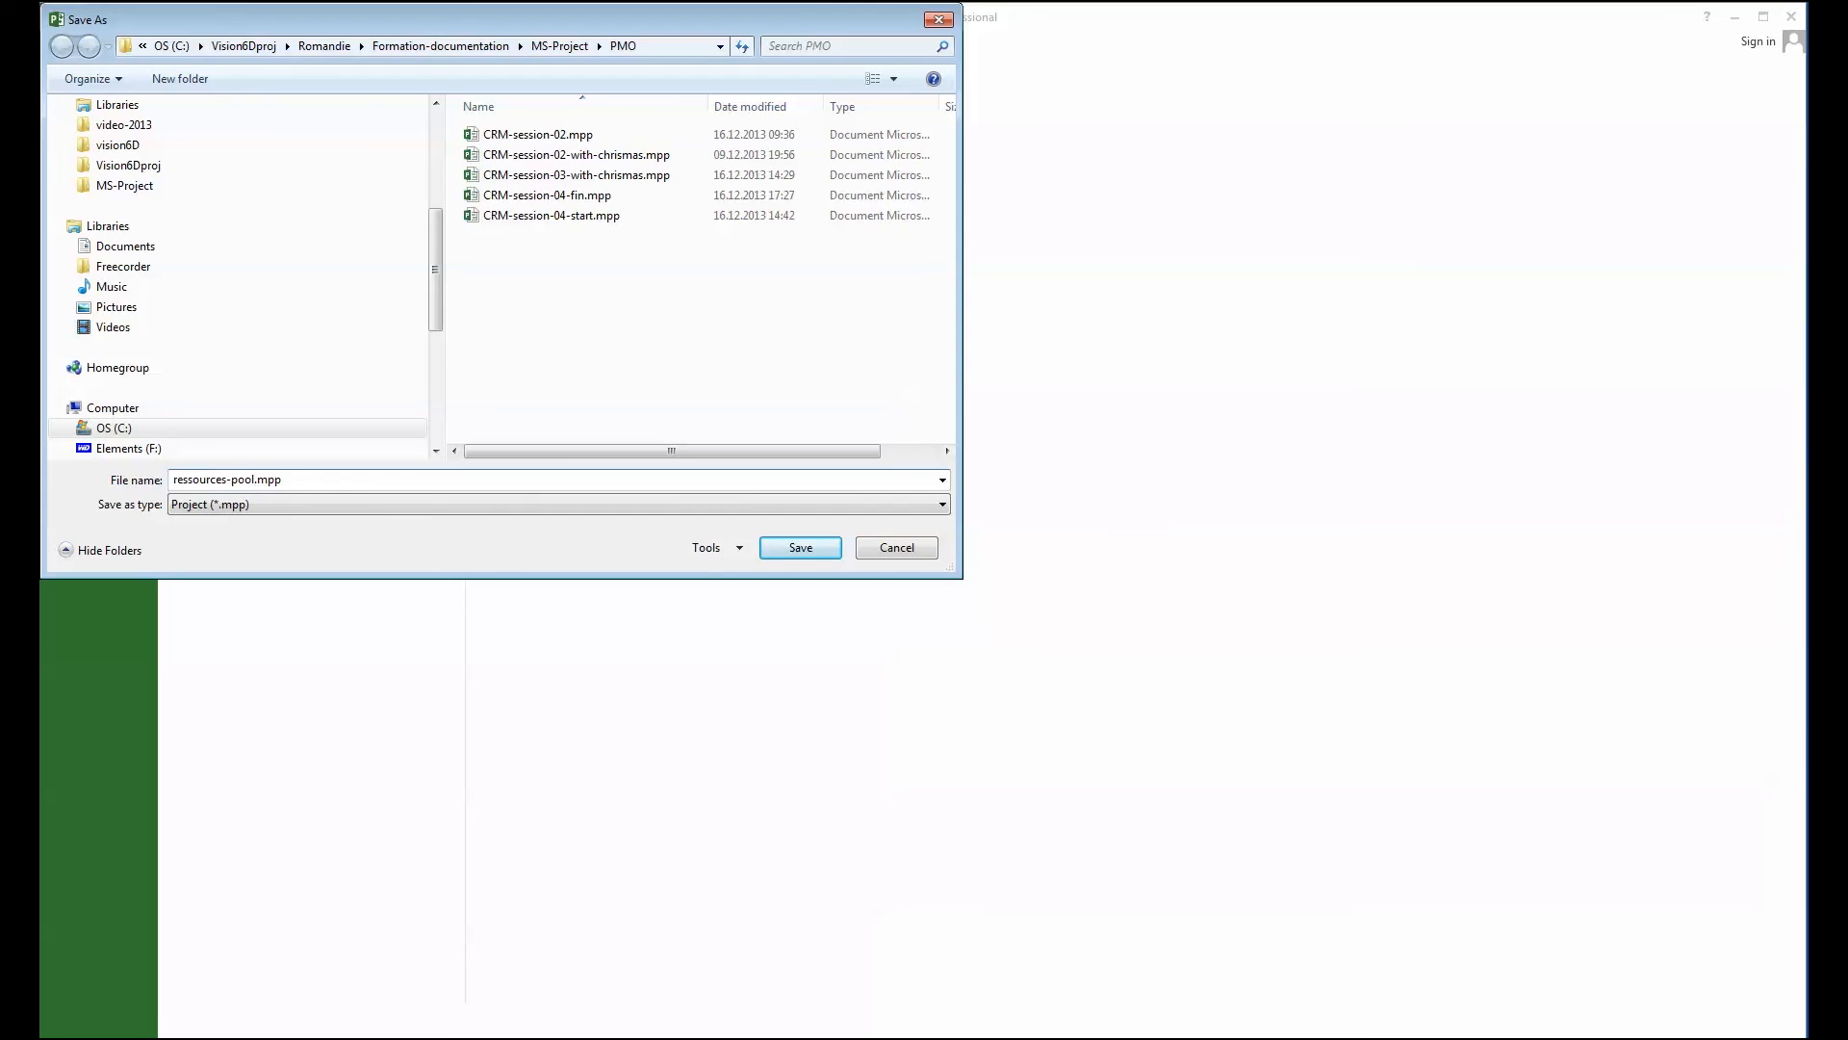
click(799, 547)
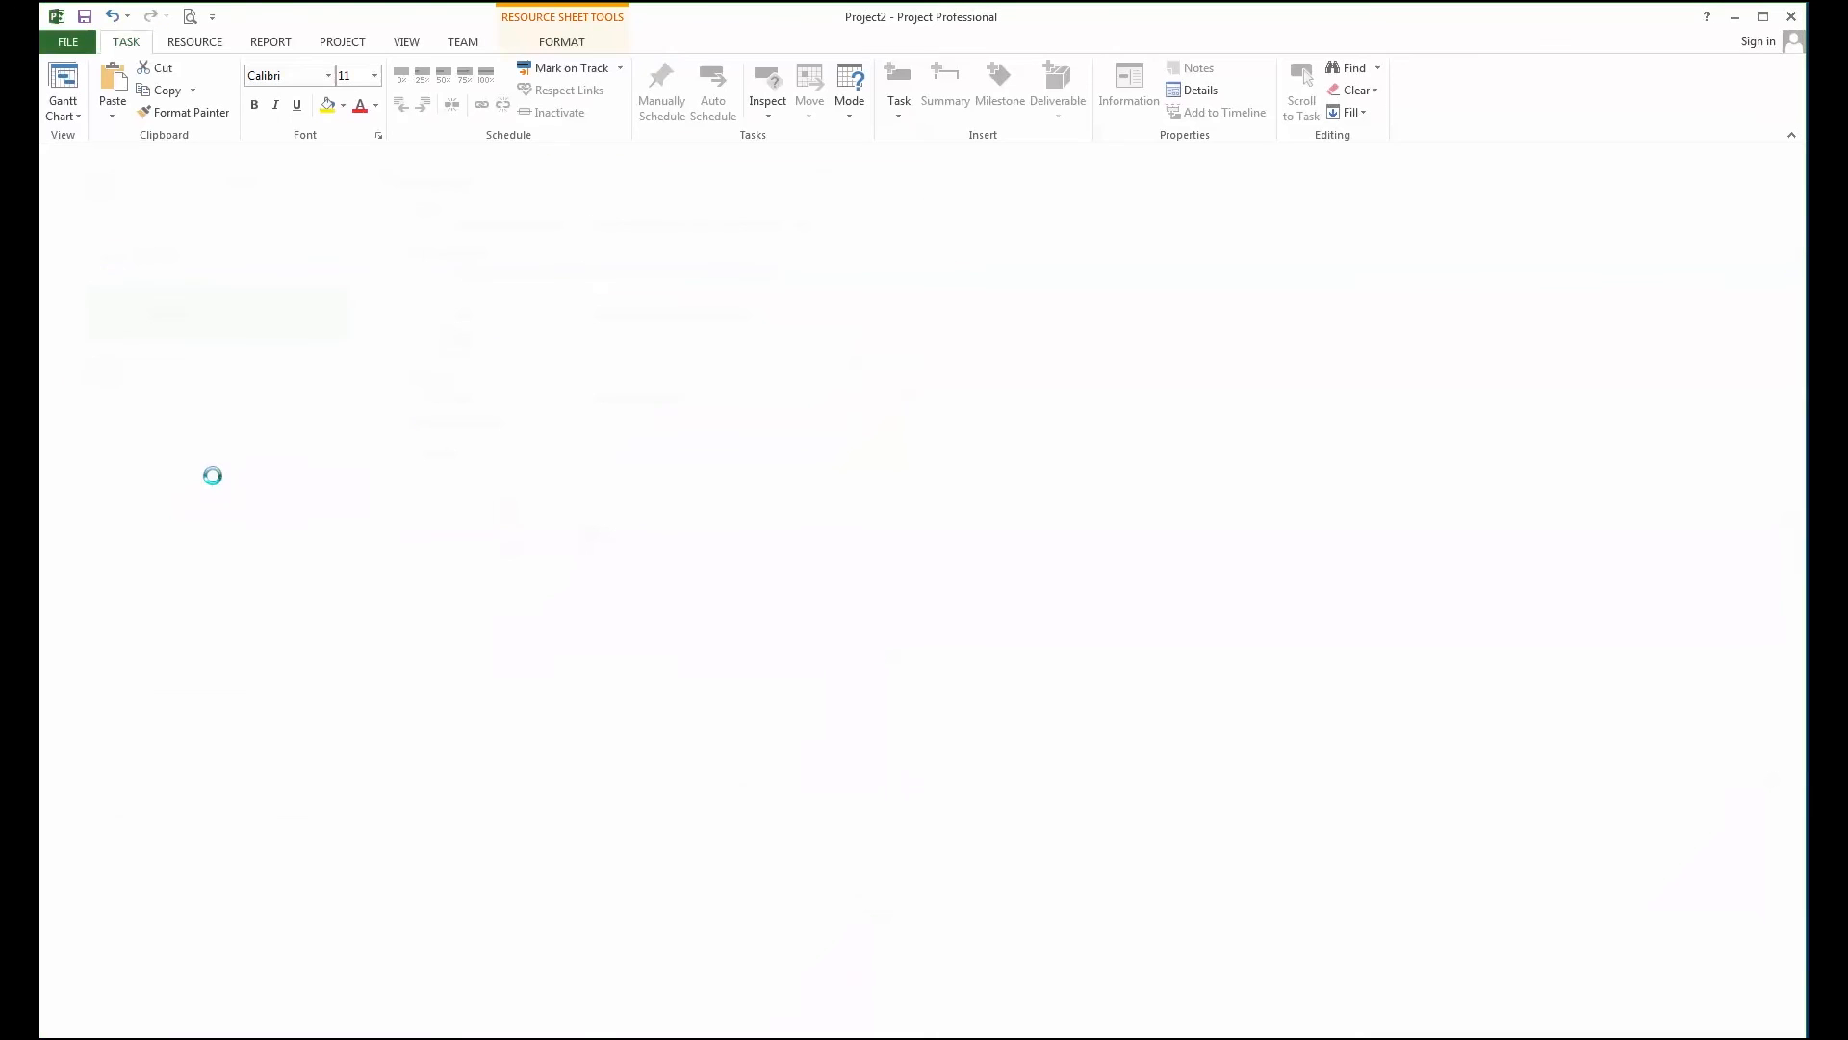